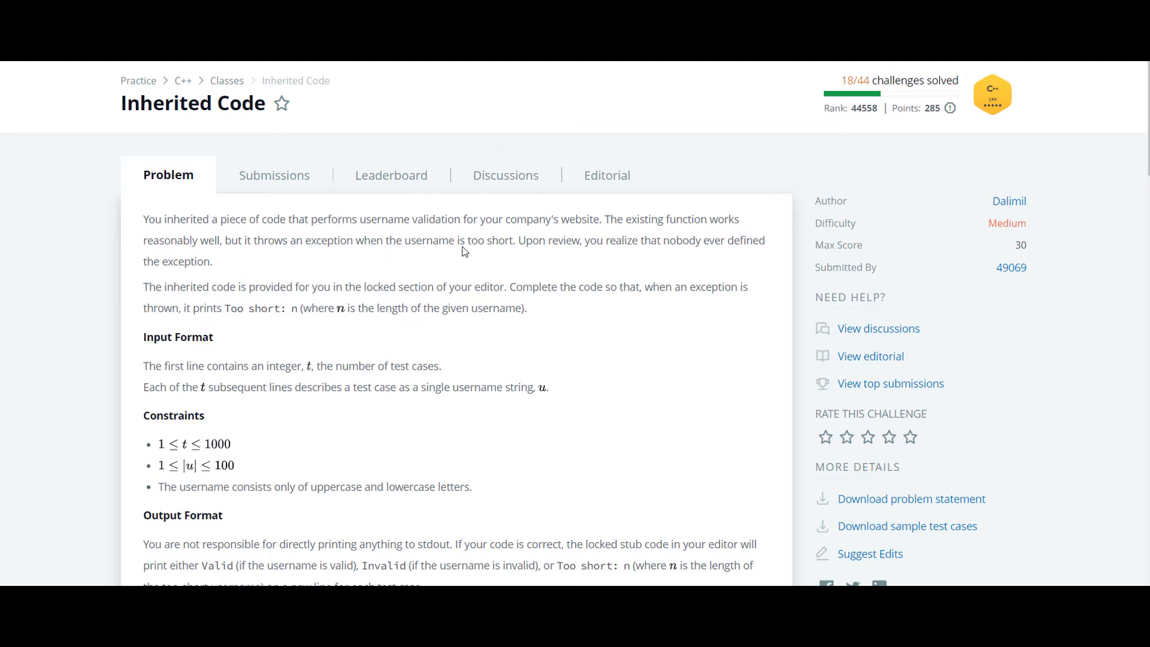
- Review the sample cases: username Peter is Valid and Me is too short at 2 characters
scroll(down, 3)
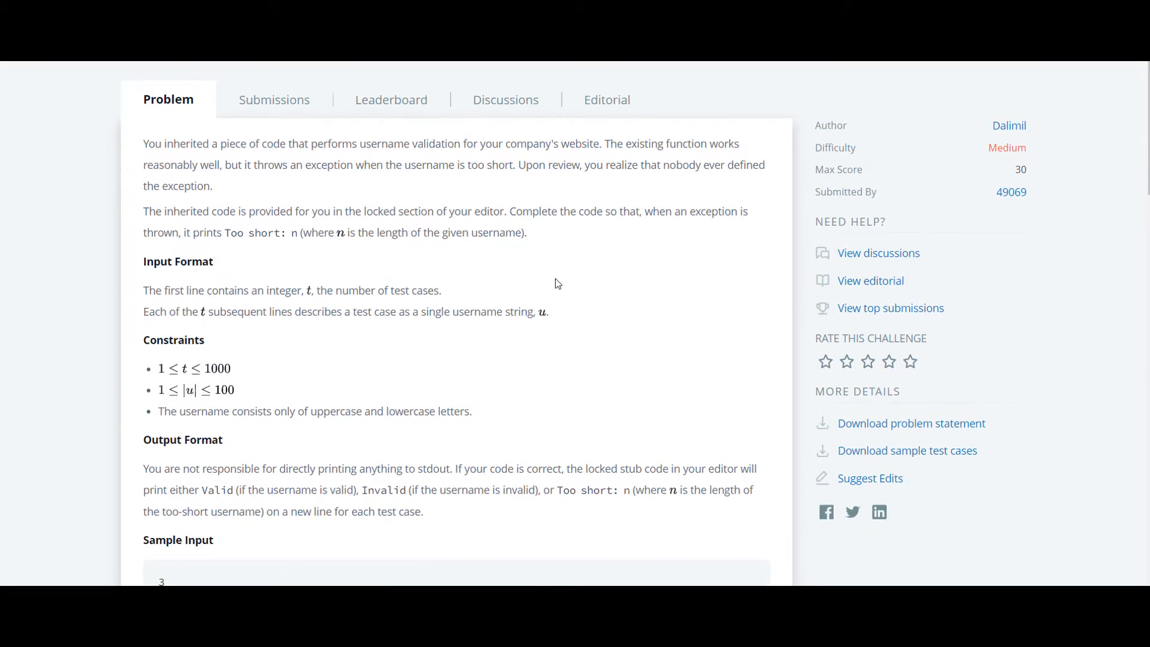
scroll(down, 3)
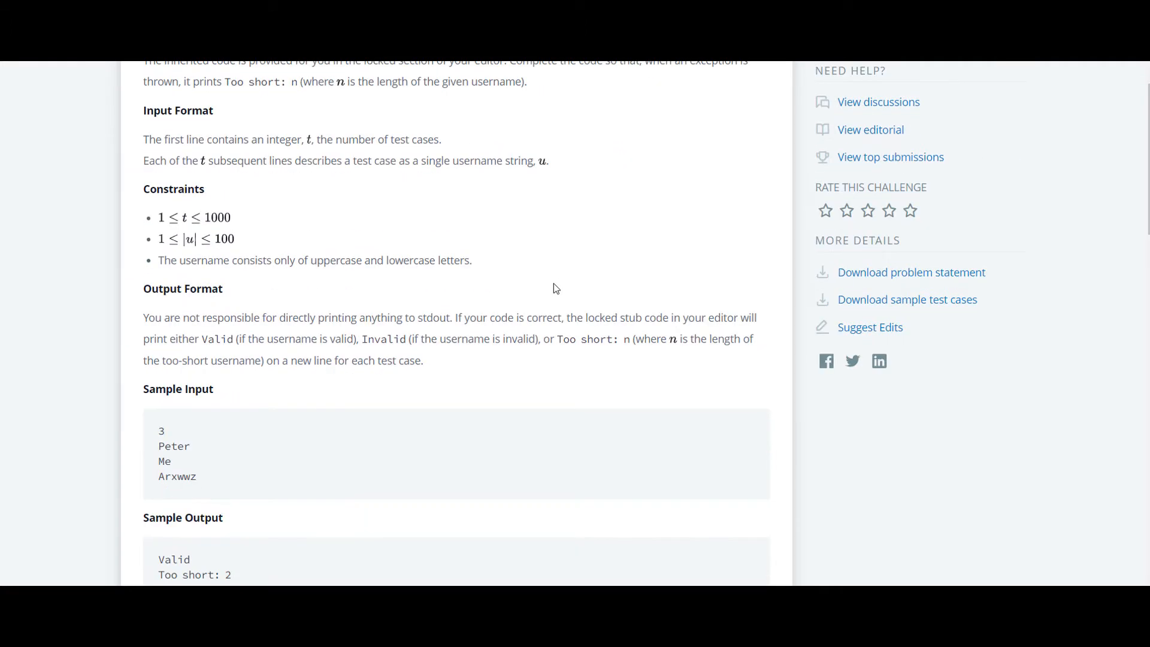
scroll(down, 3)
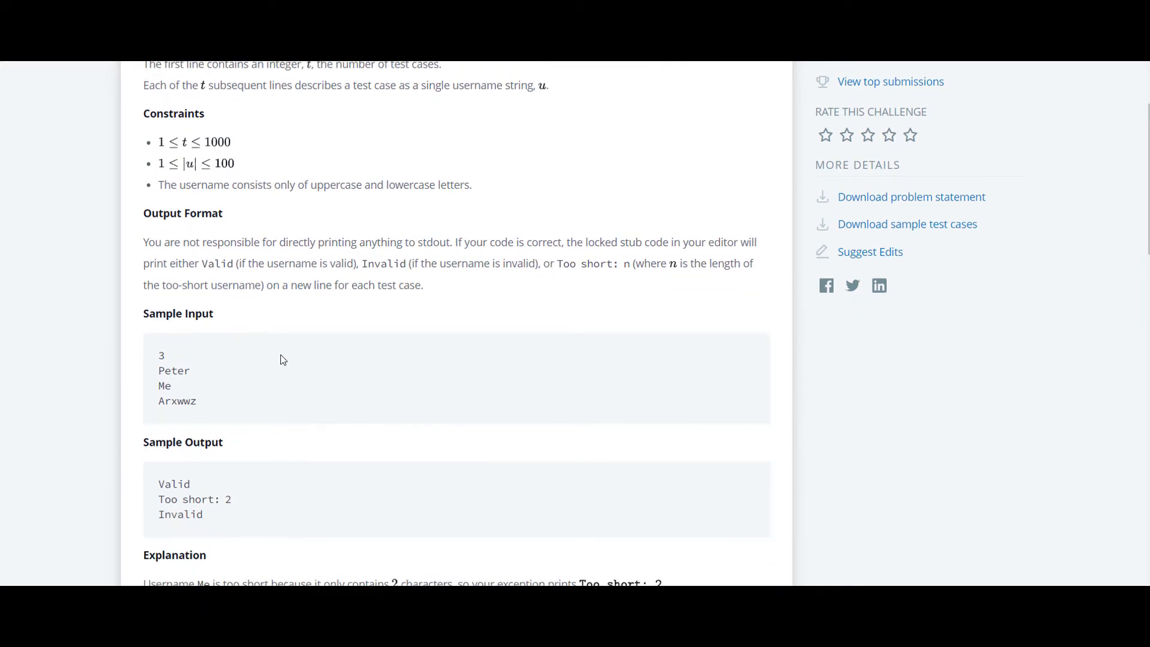
scroll(down, 3)
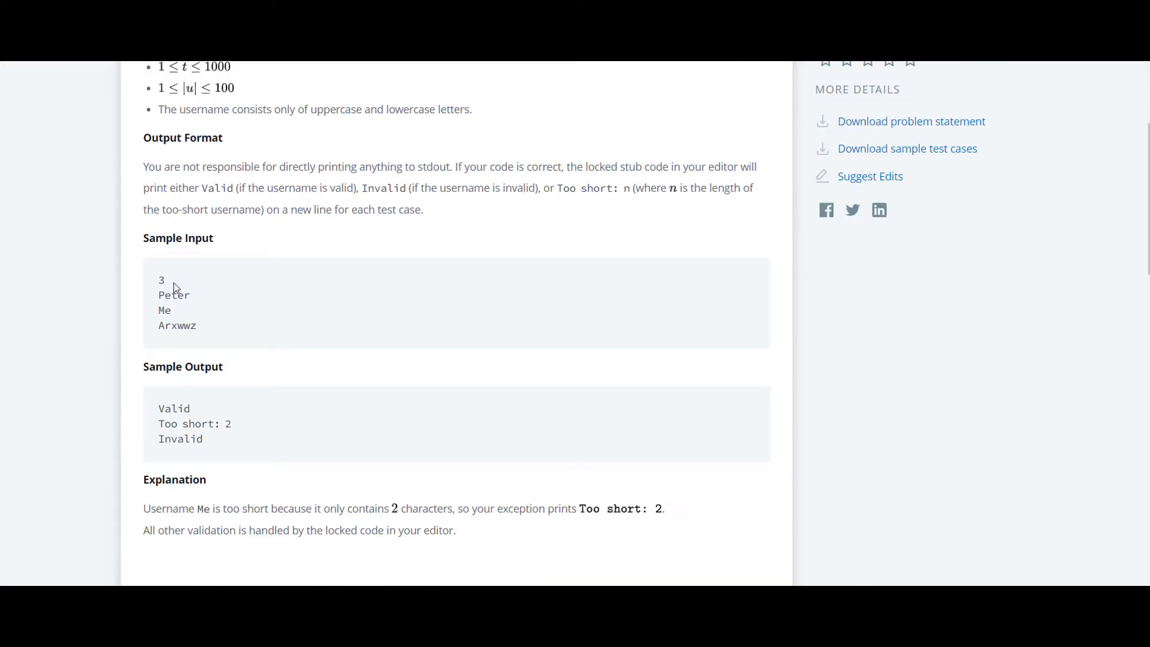
double_click(160, 280)
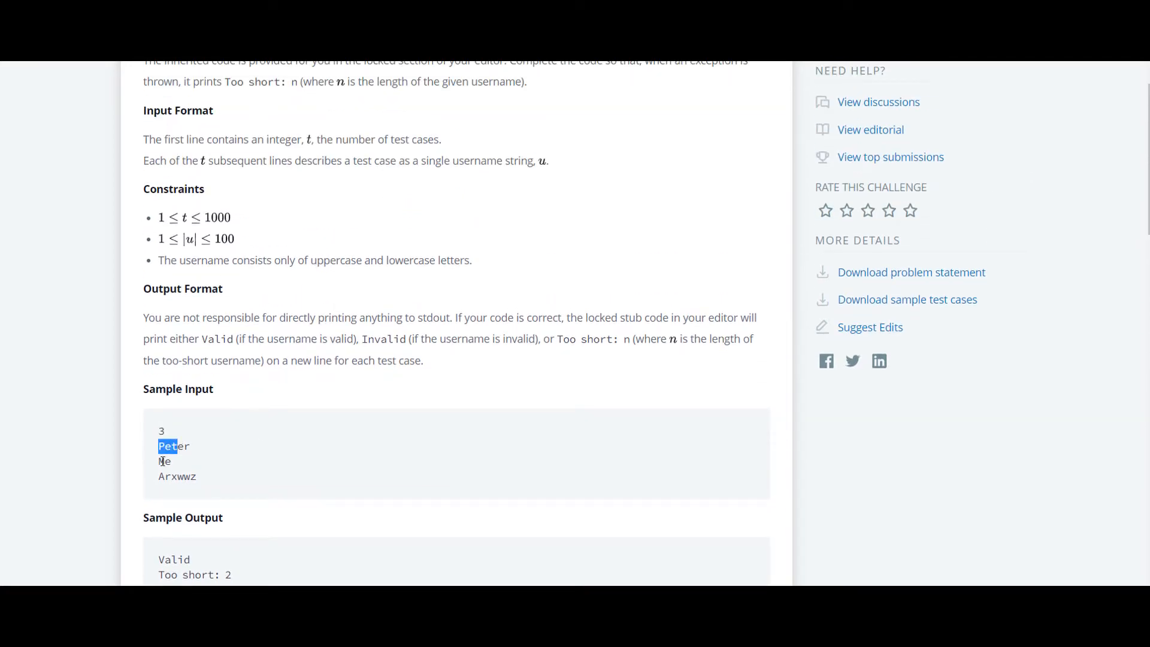
scroll(down, 3)
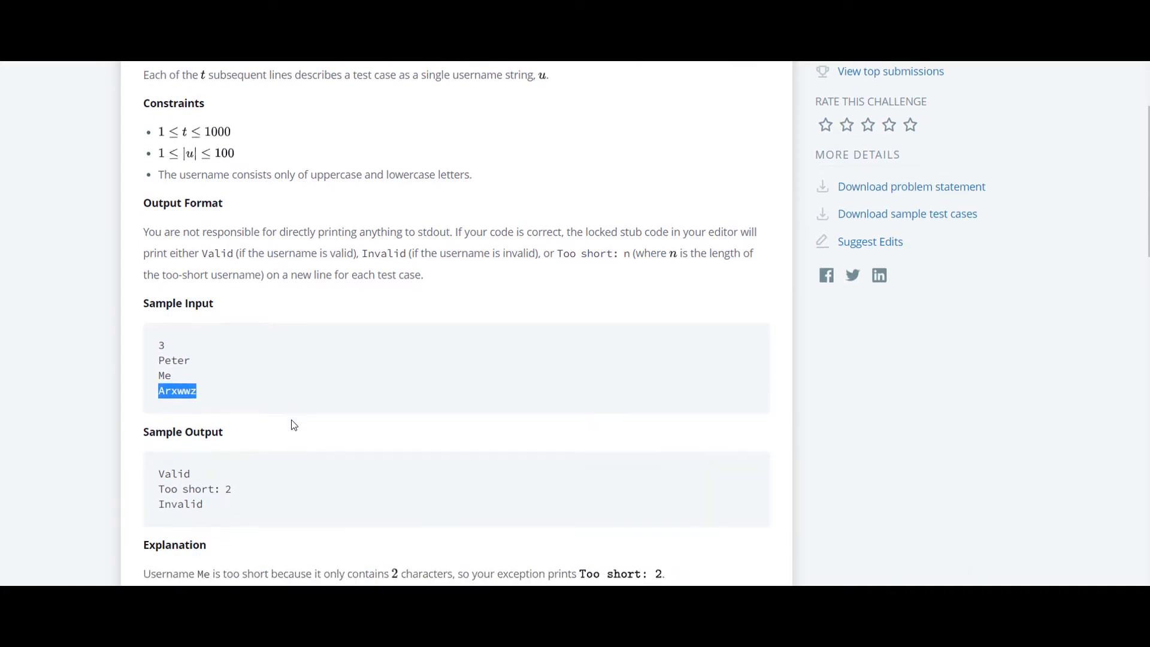
scroll(down, 3)
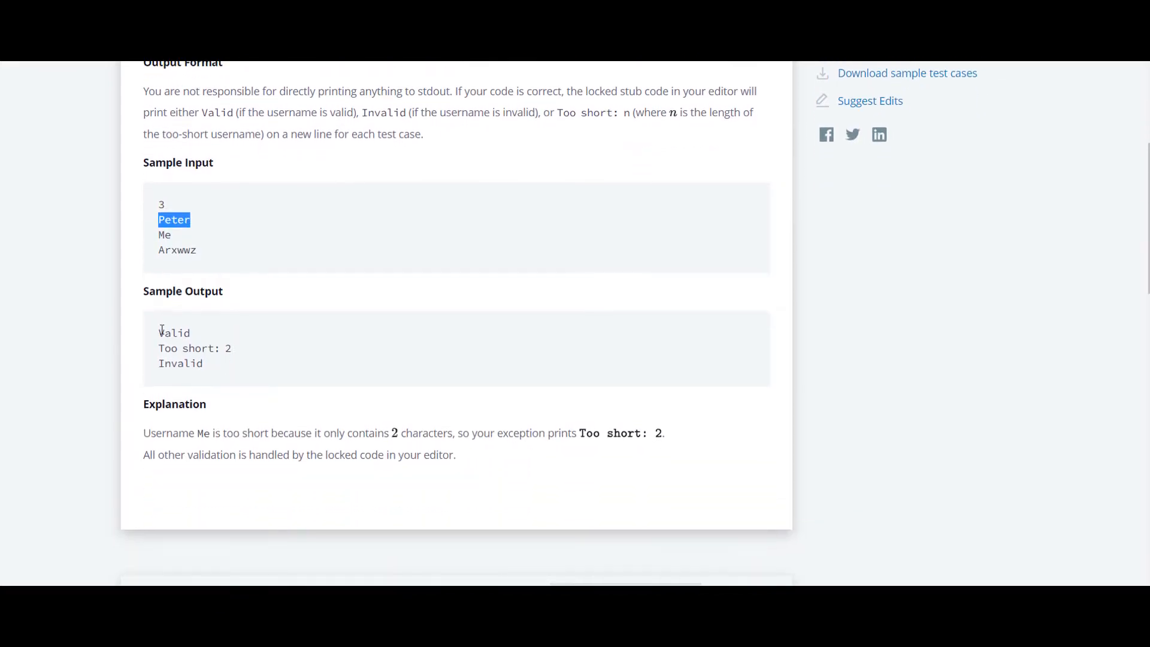
double_click(173, 333)
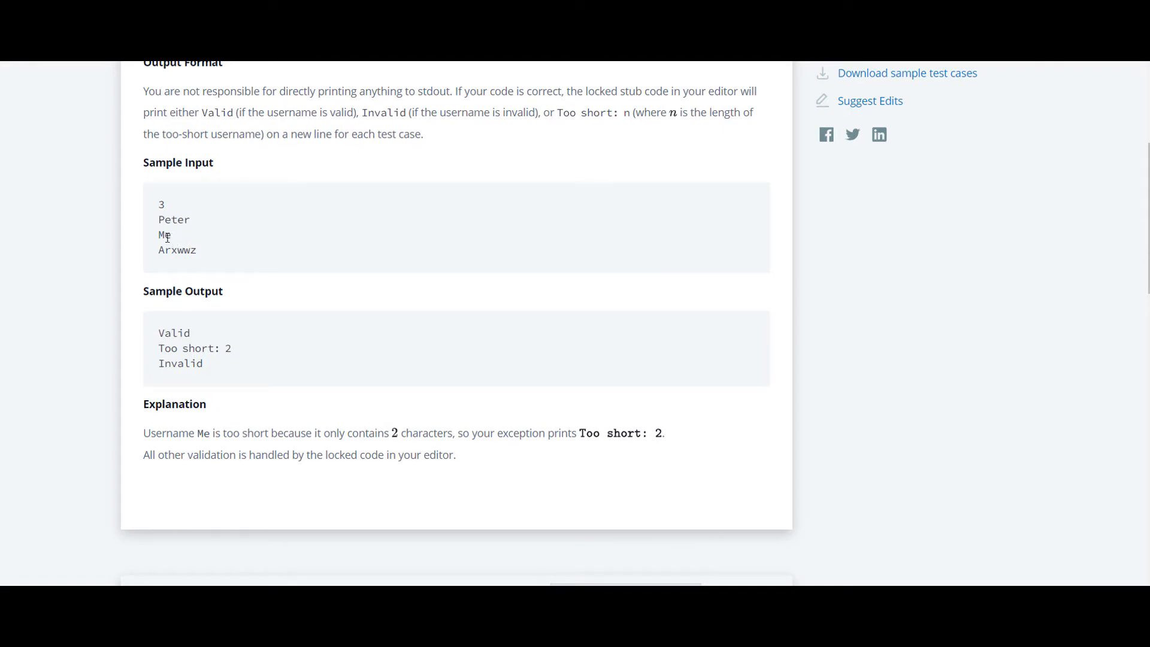
double_click(164, 234)
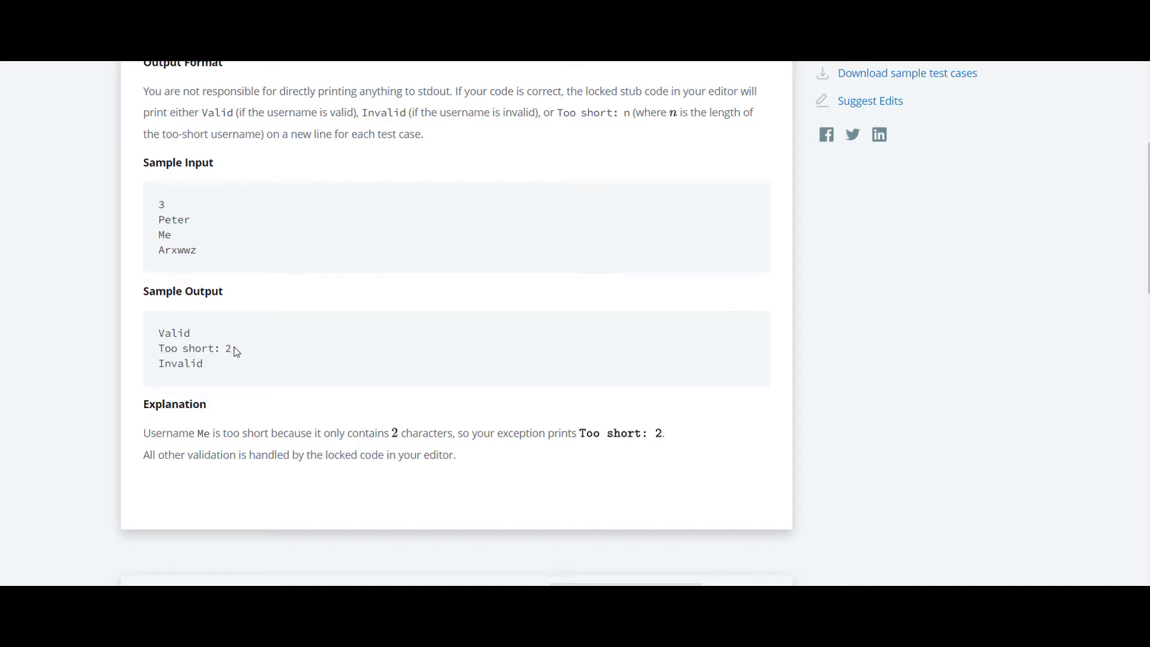
drag(196, 432, 242, 432)
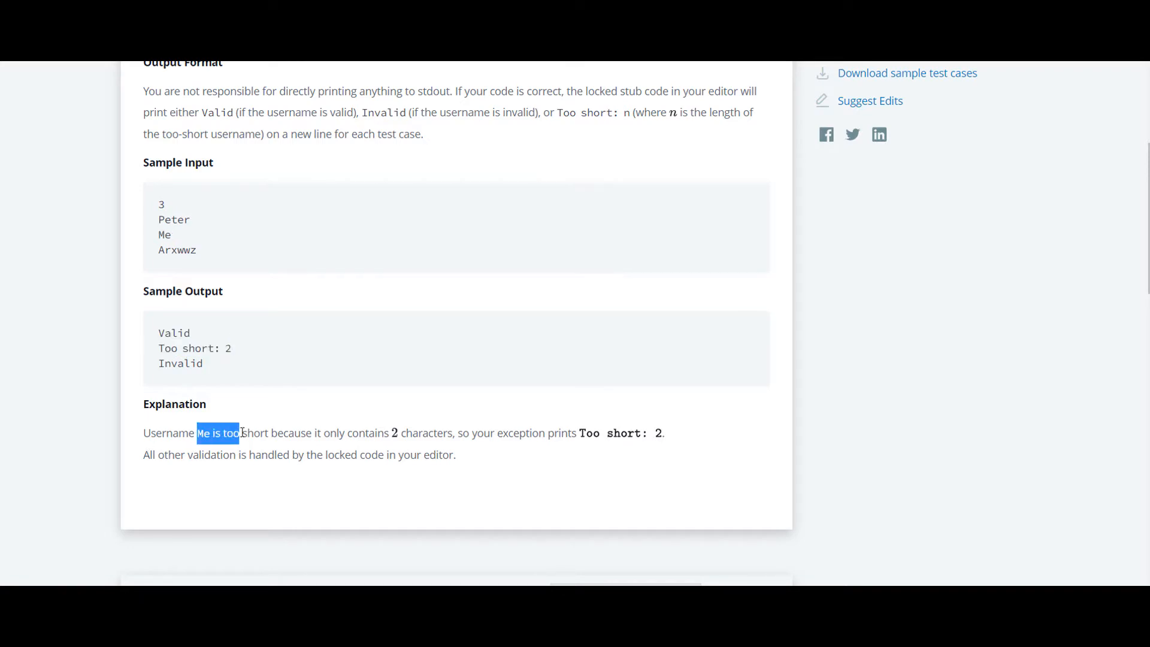
drag(239, 432, 398, 432)
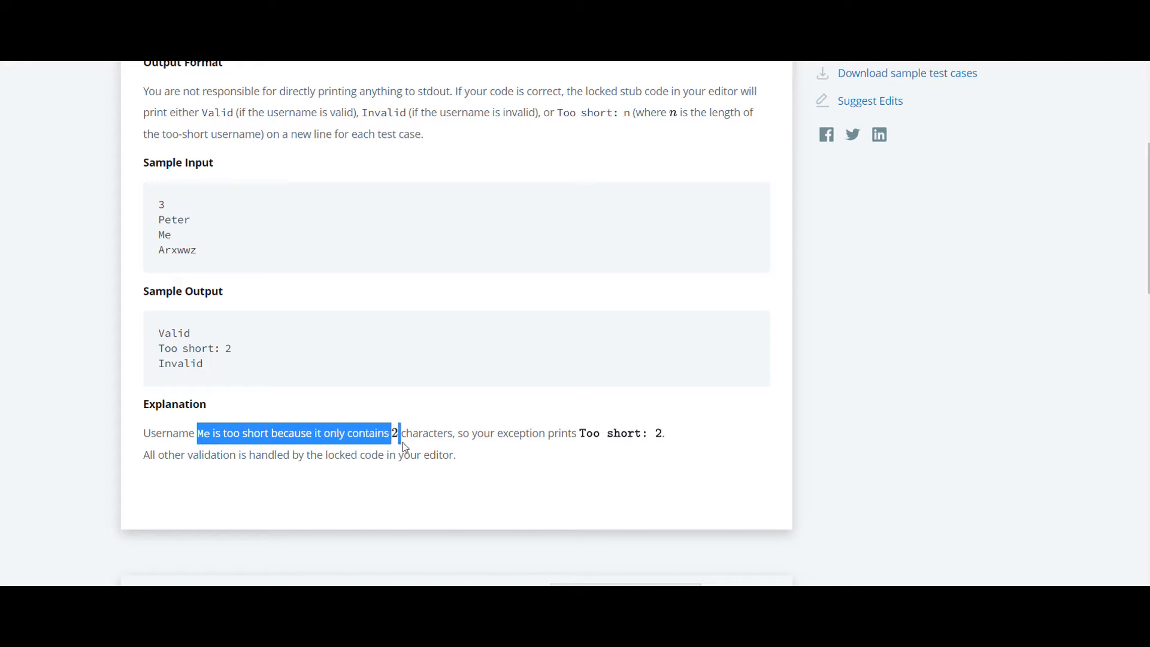
drag(397, 433, 456, 432)
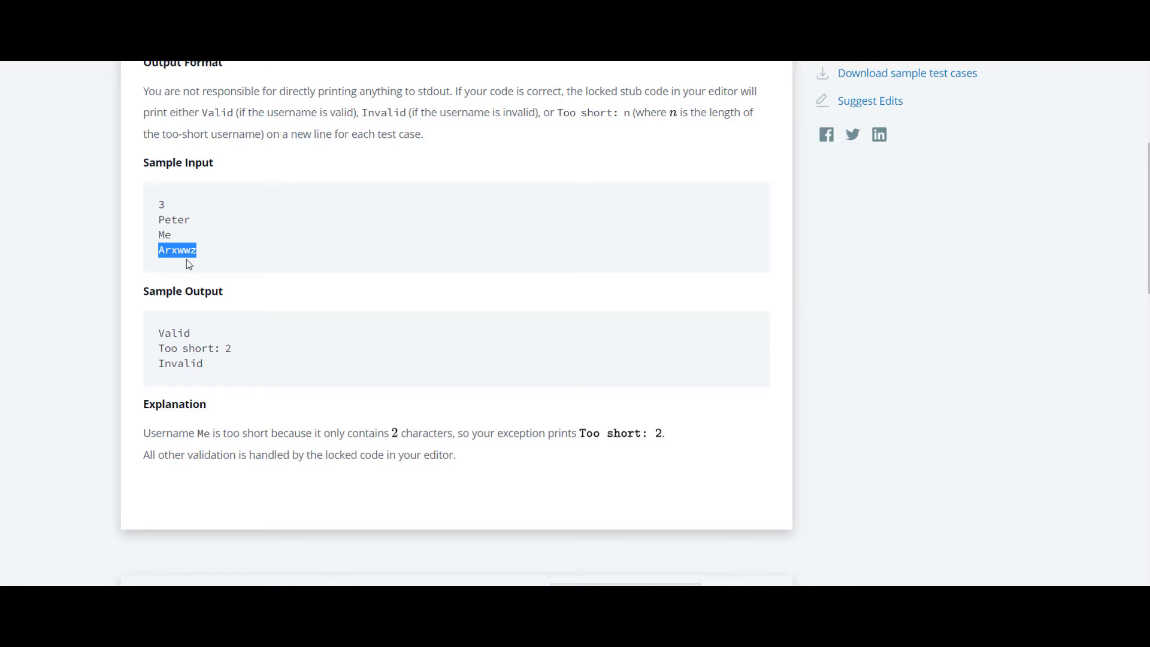
mouse_move(207, 372)
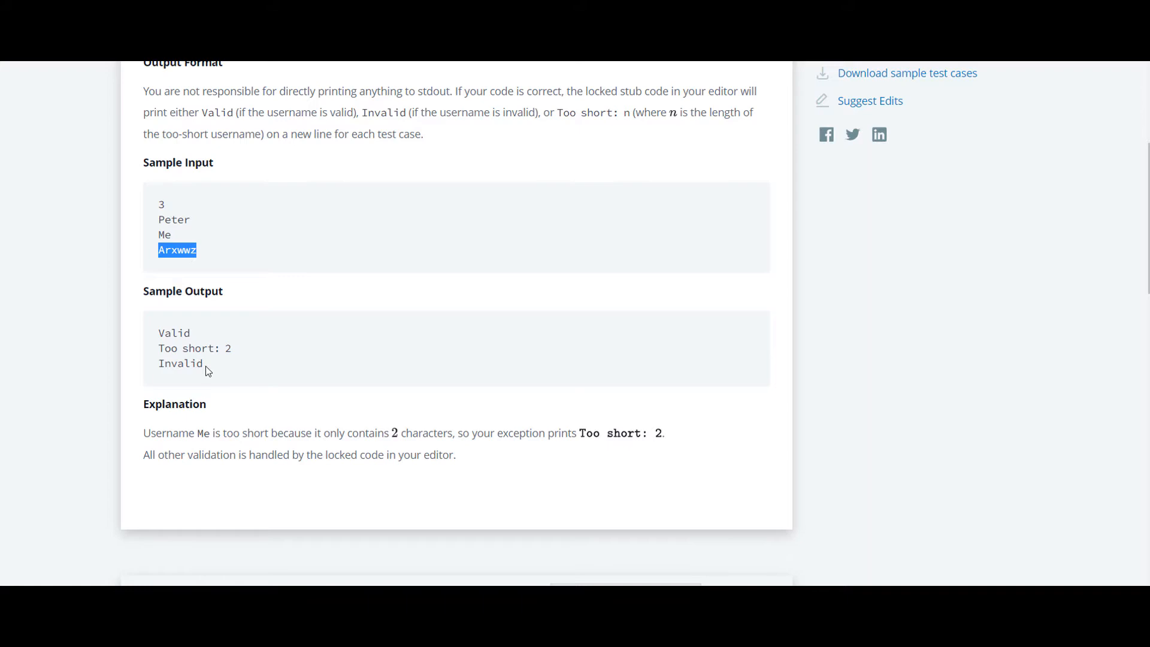
click(935, 263)
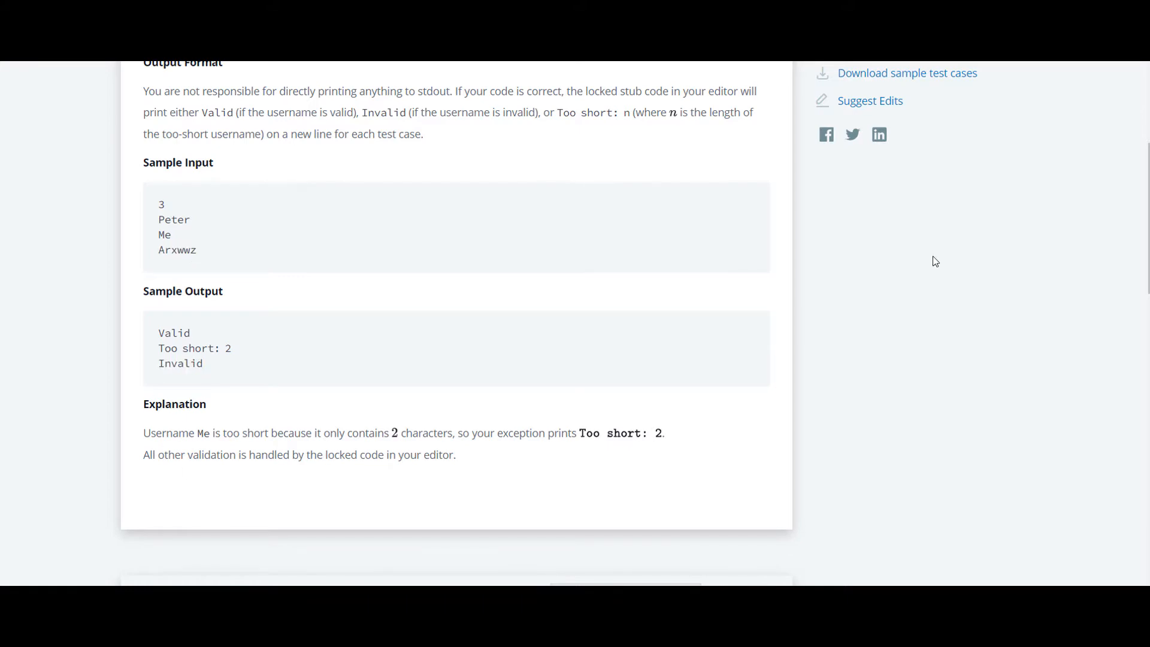
- Review how main reads each username and the loop checking for consecutive w's
scroll(down, 3)
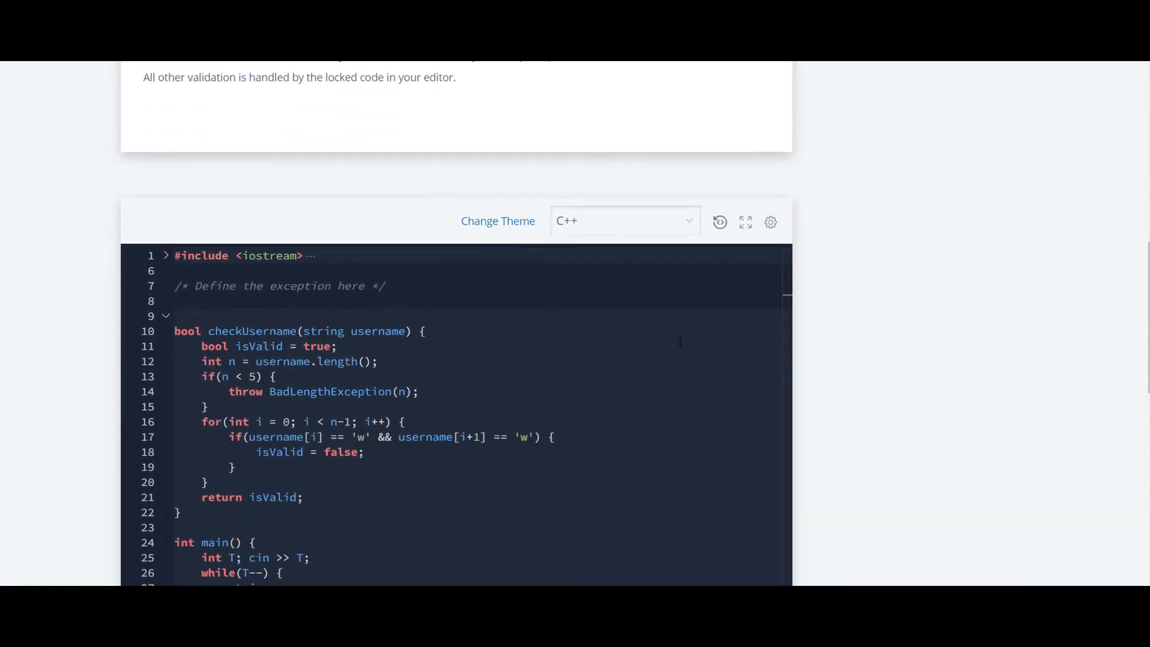
scroll(down, 3)
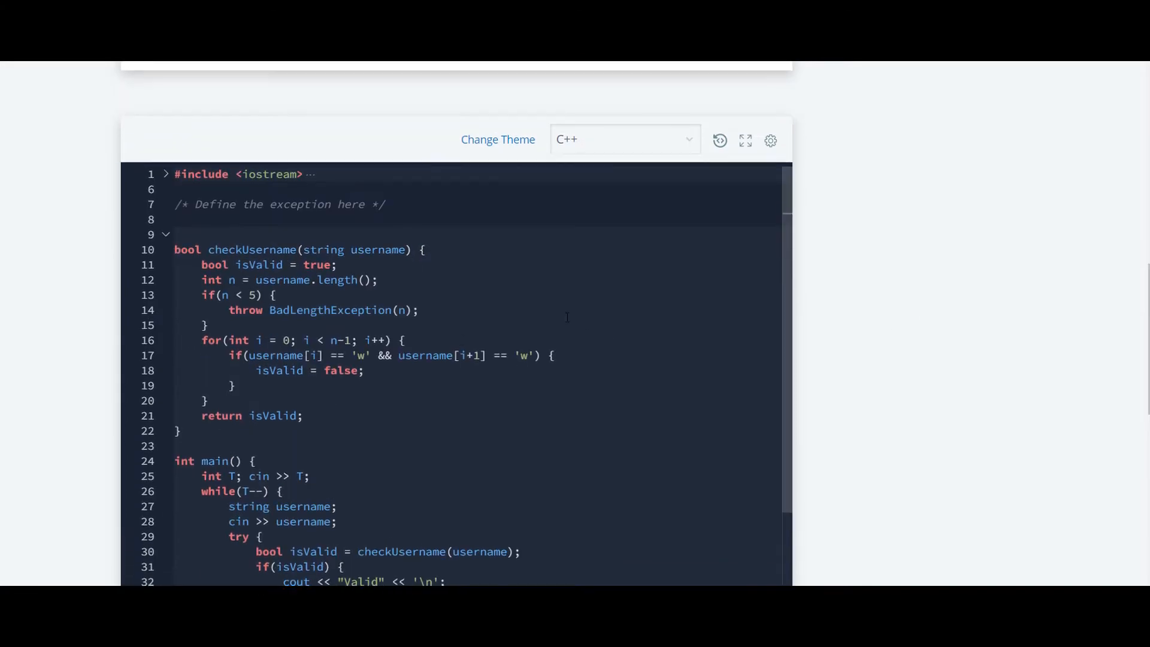
scroll(down, 3)
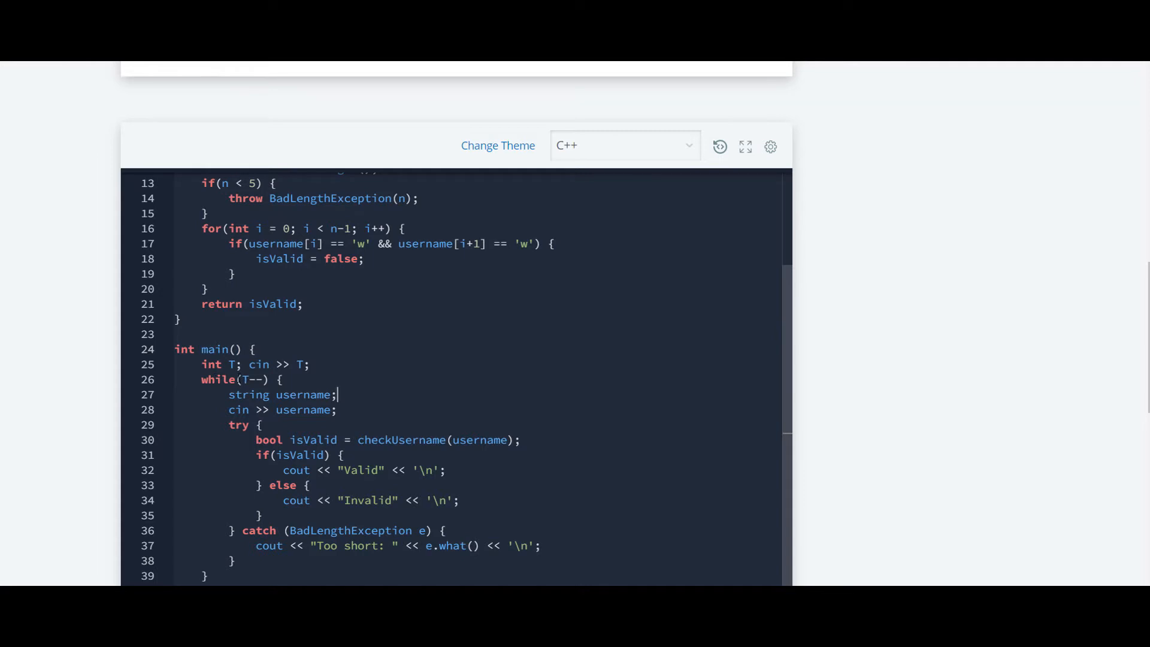
click(471, 380)
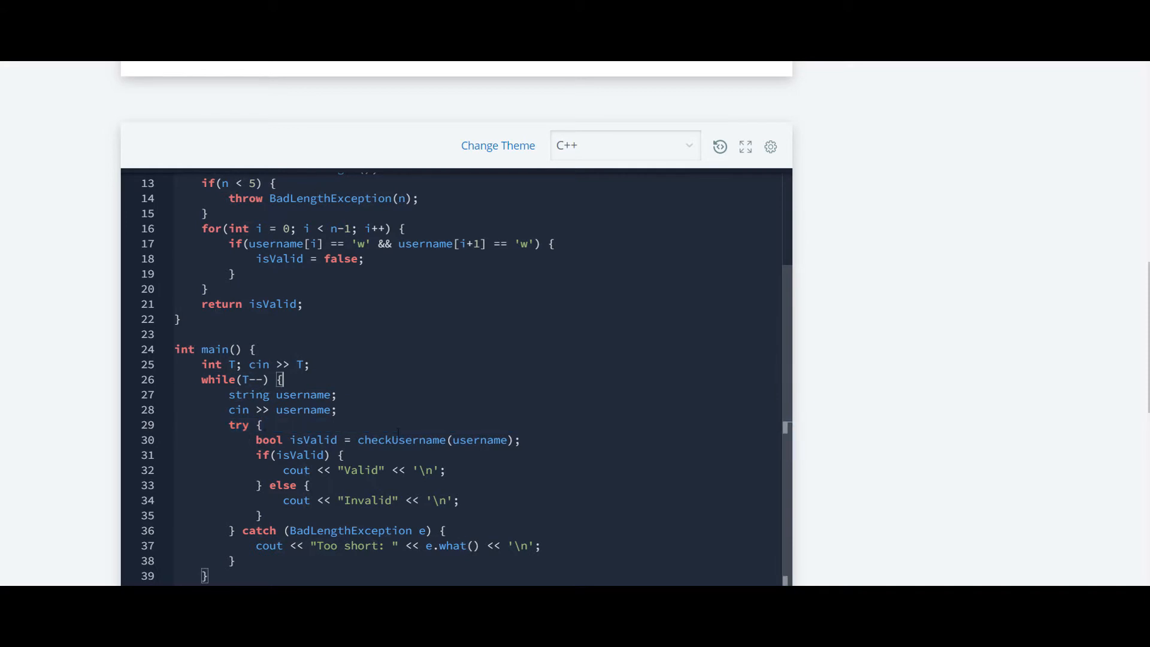
click(466, 439)
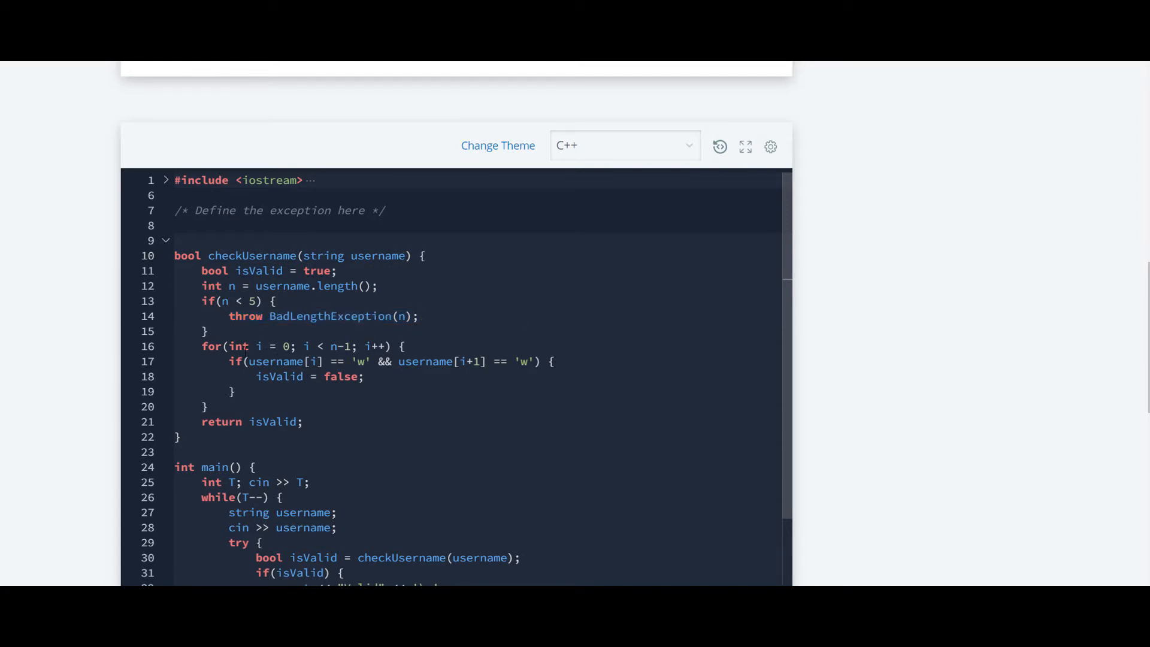
click(305, 346)
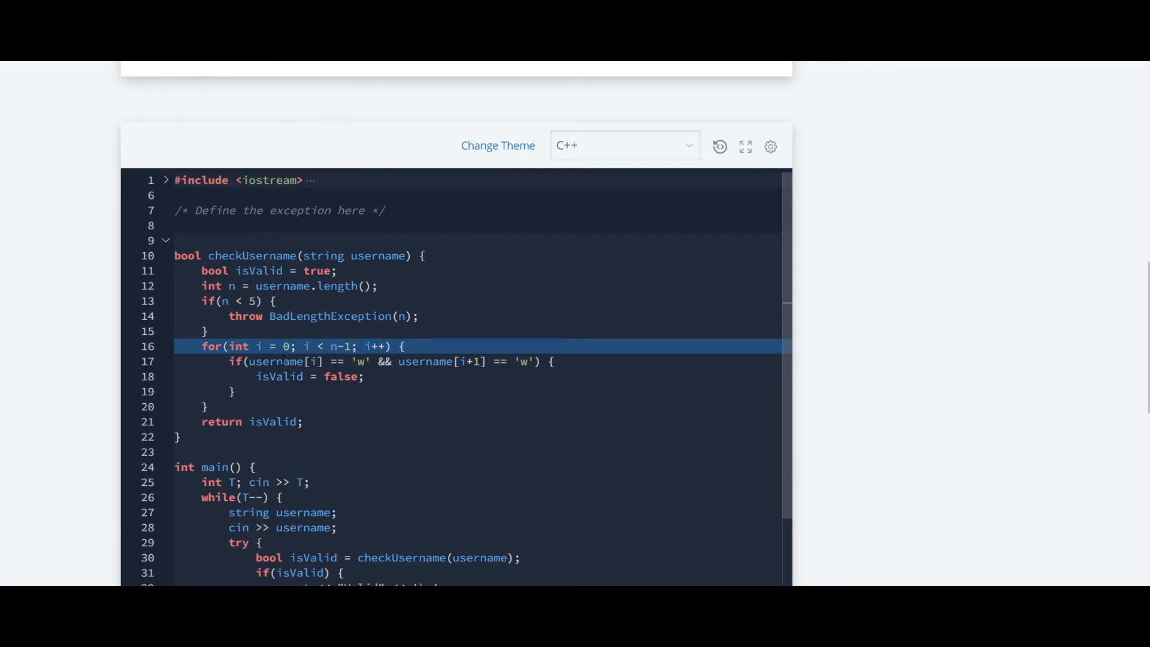
click(430, 361)
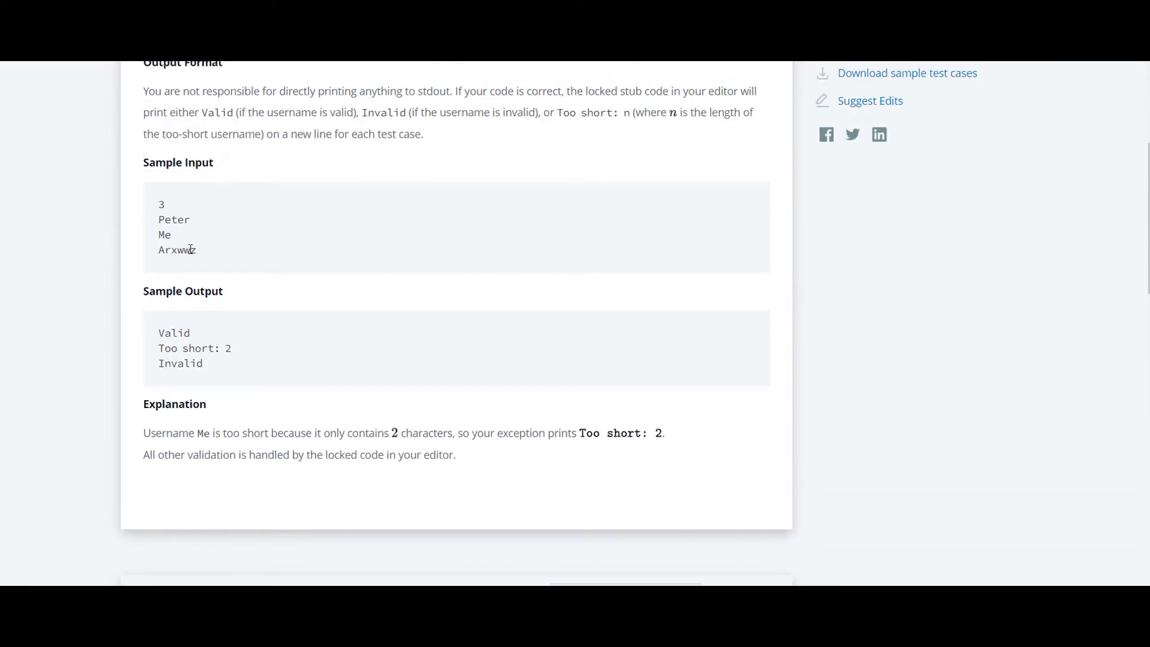
- Review the Arxwwz sample and the lines printing Valid, Invalid and Too short via e.what()
double_click(184, 250)
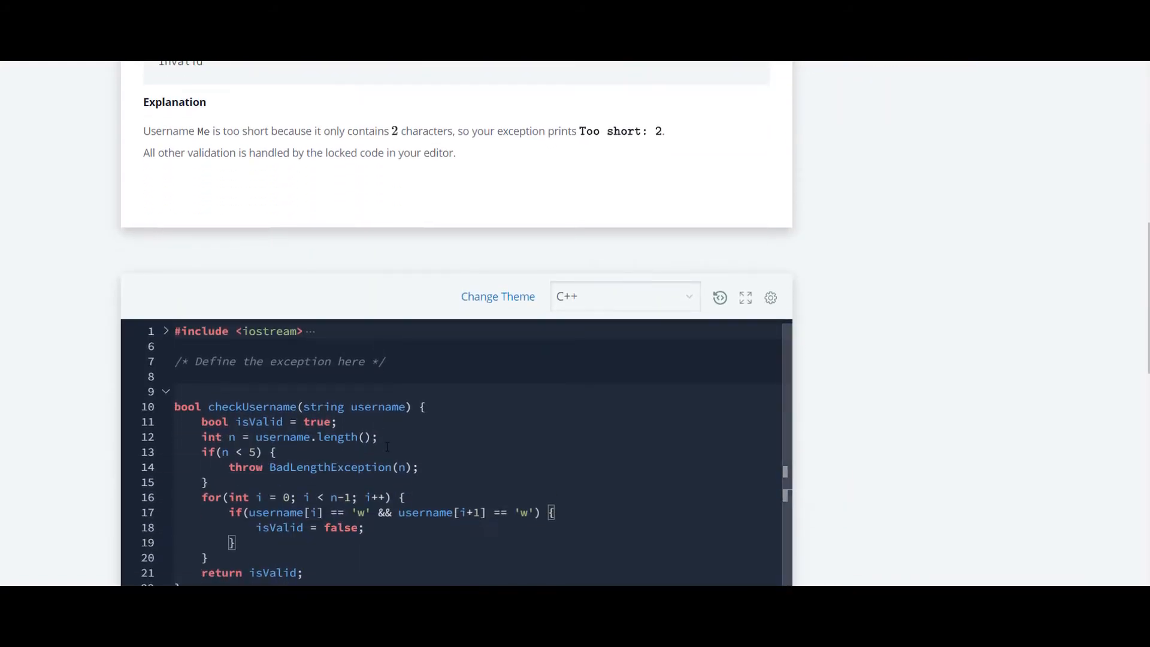
scroll(down, 3)
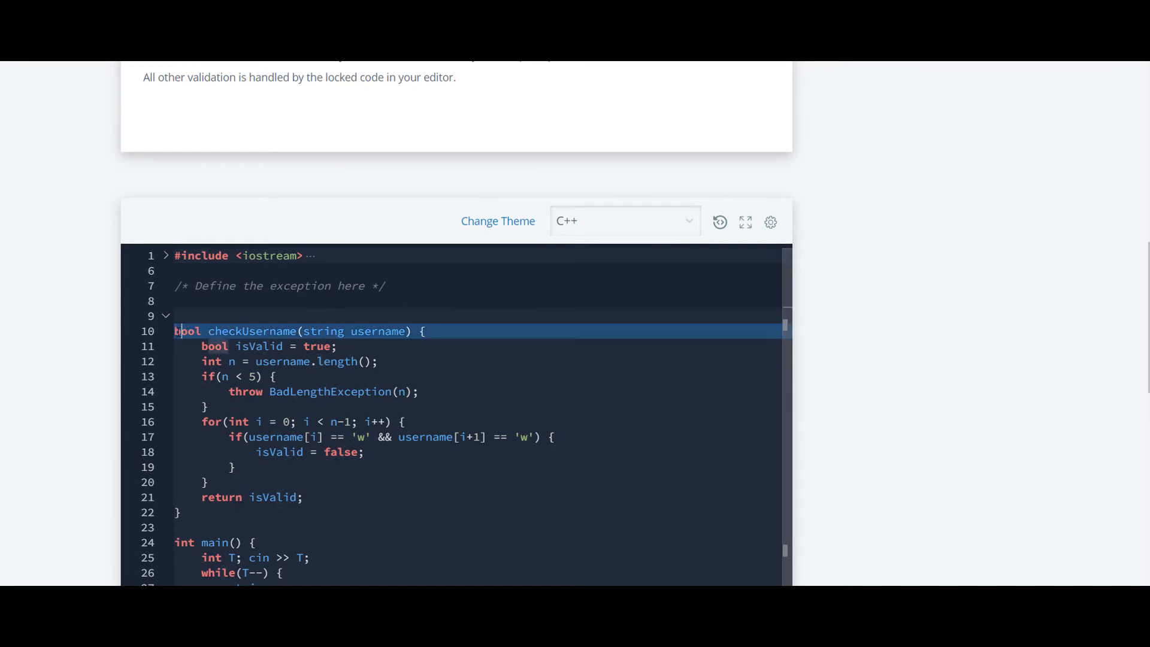
scroll(down, 3)
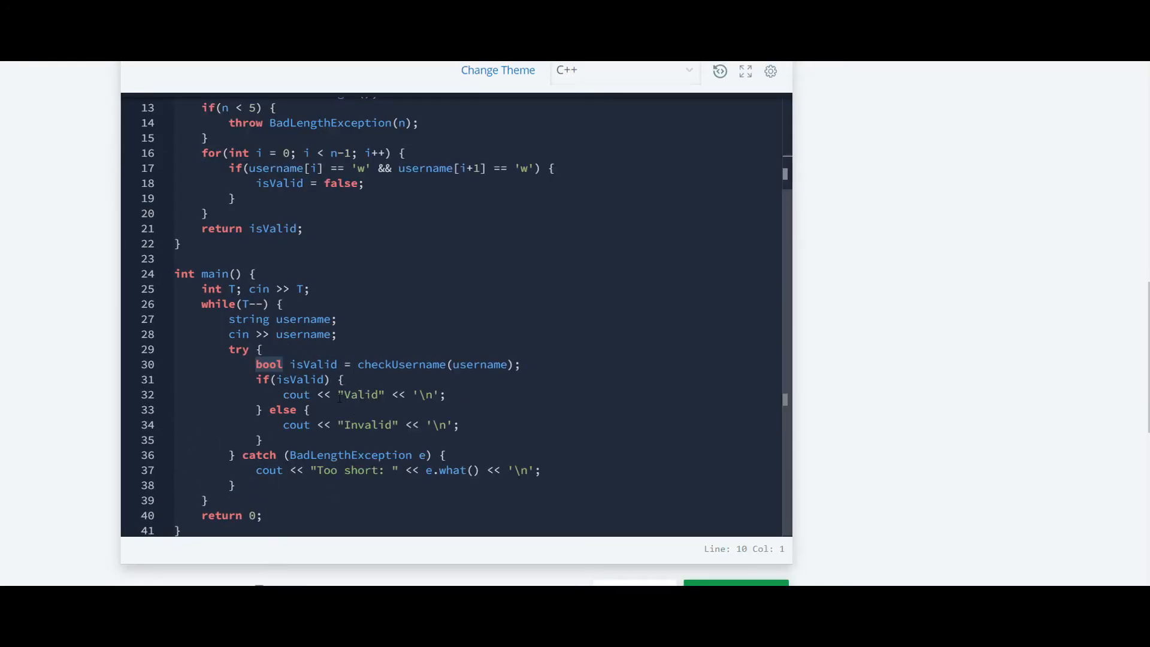
click(384, 394)
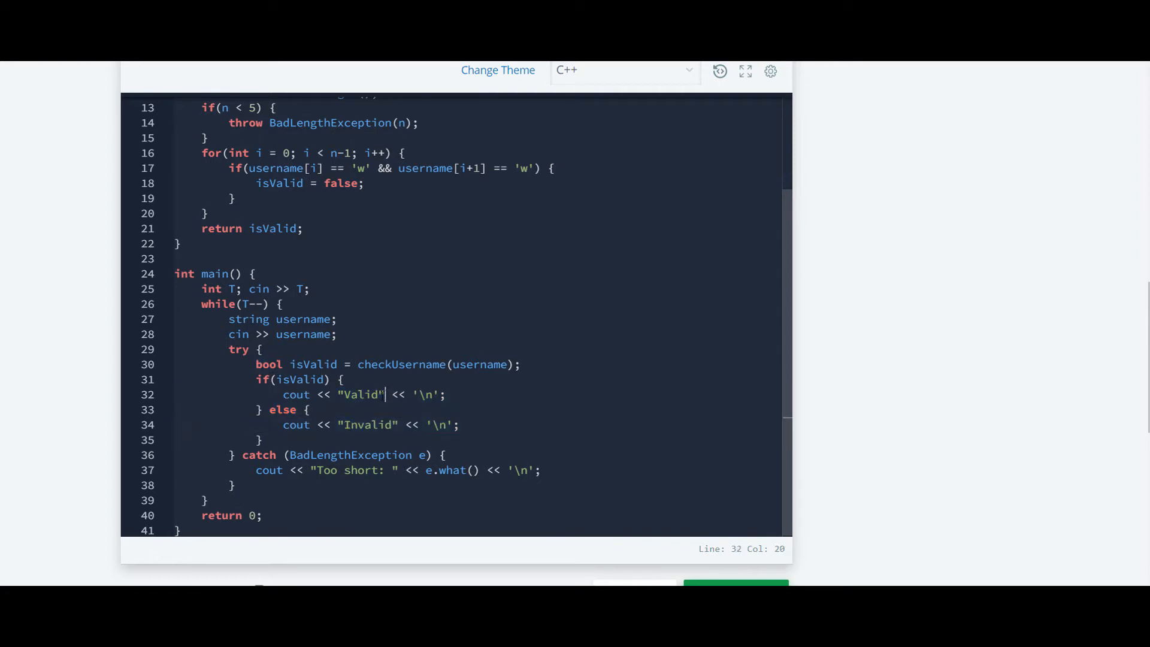
click(345, 424)
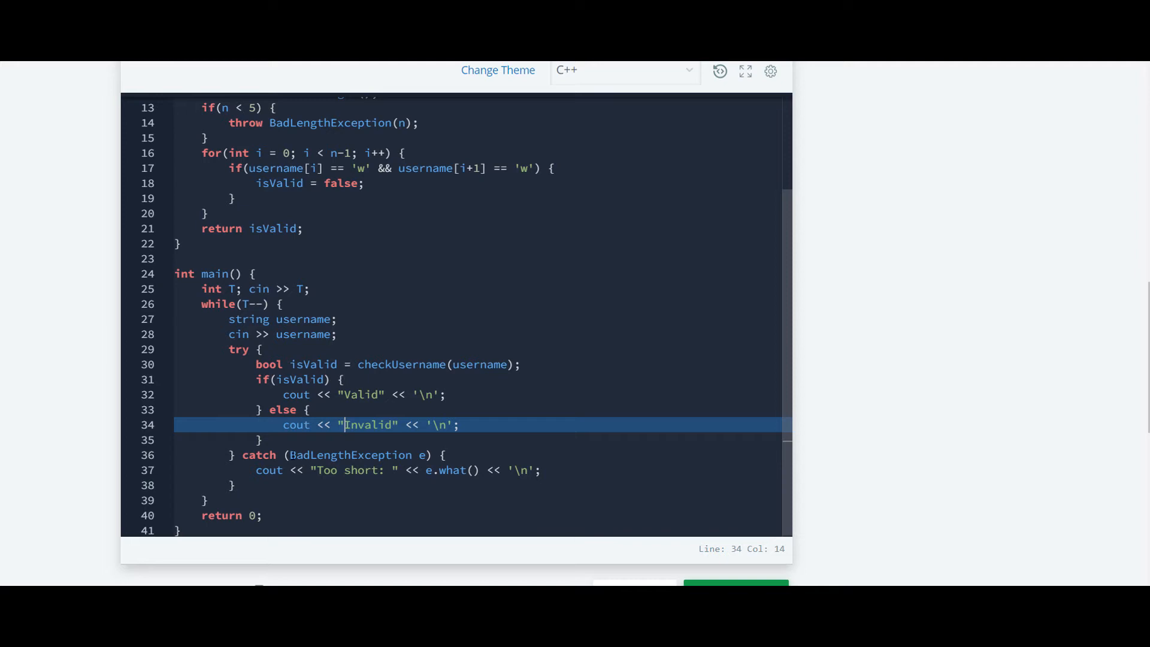
click(420, 455)
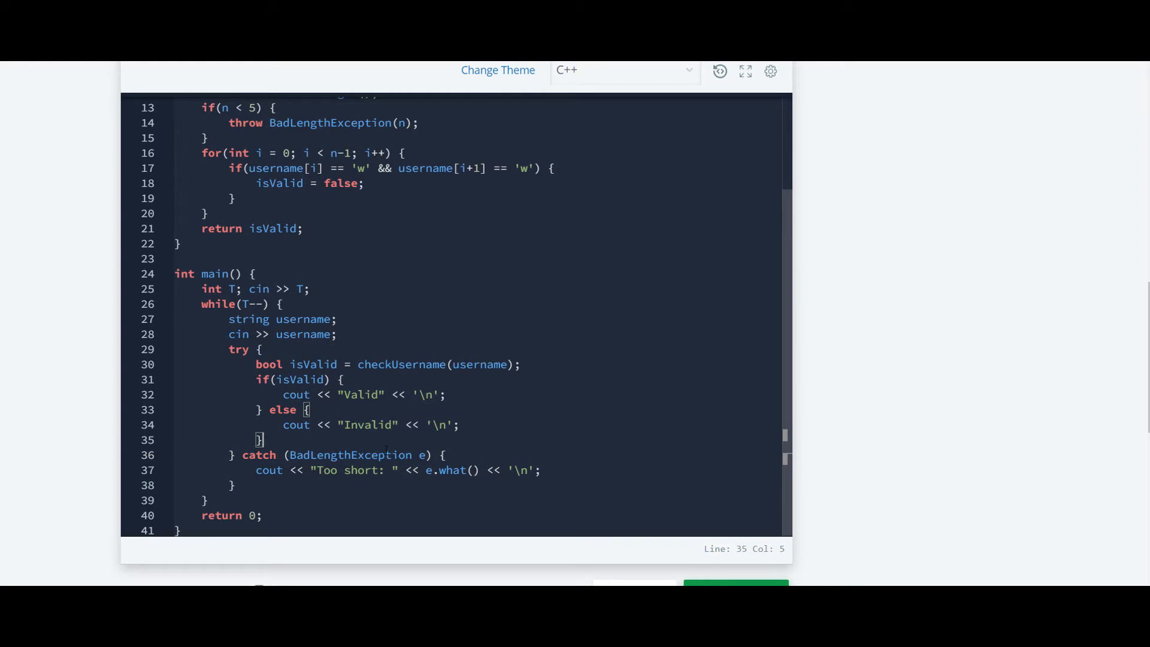
click(296, 455)
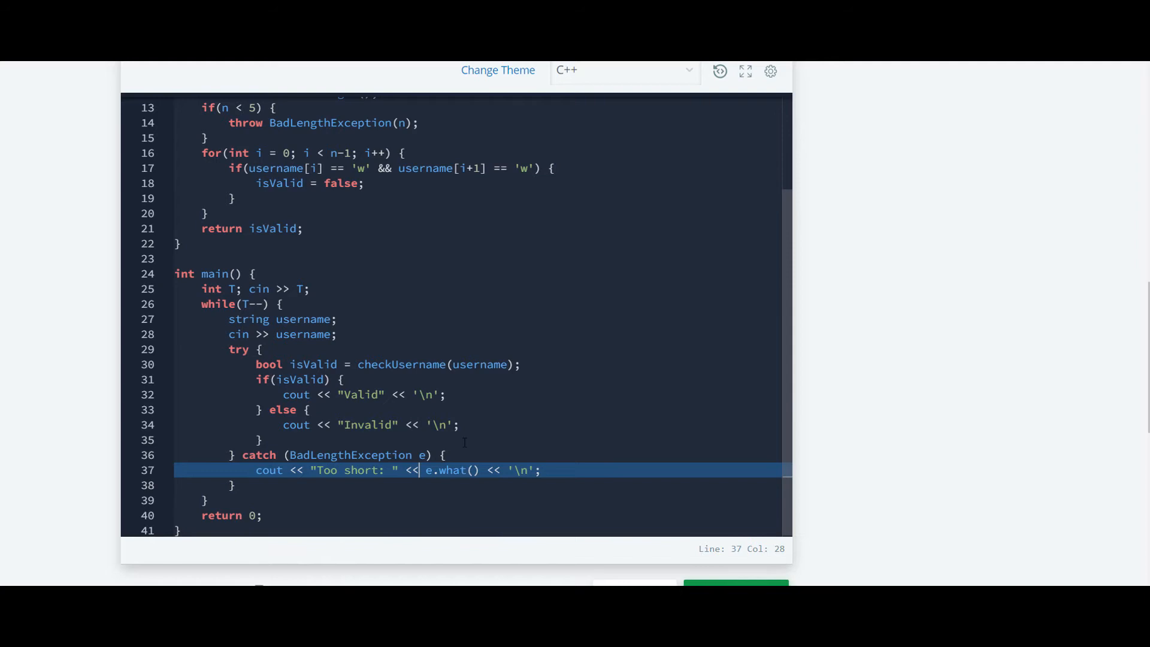
scroll(down, 3)
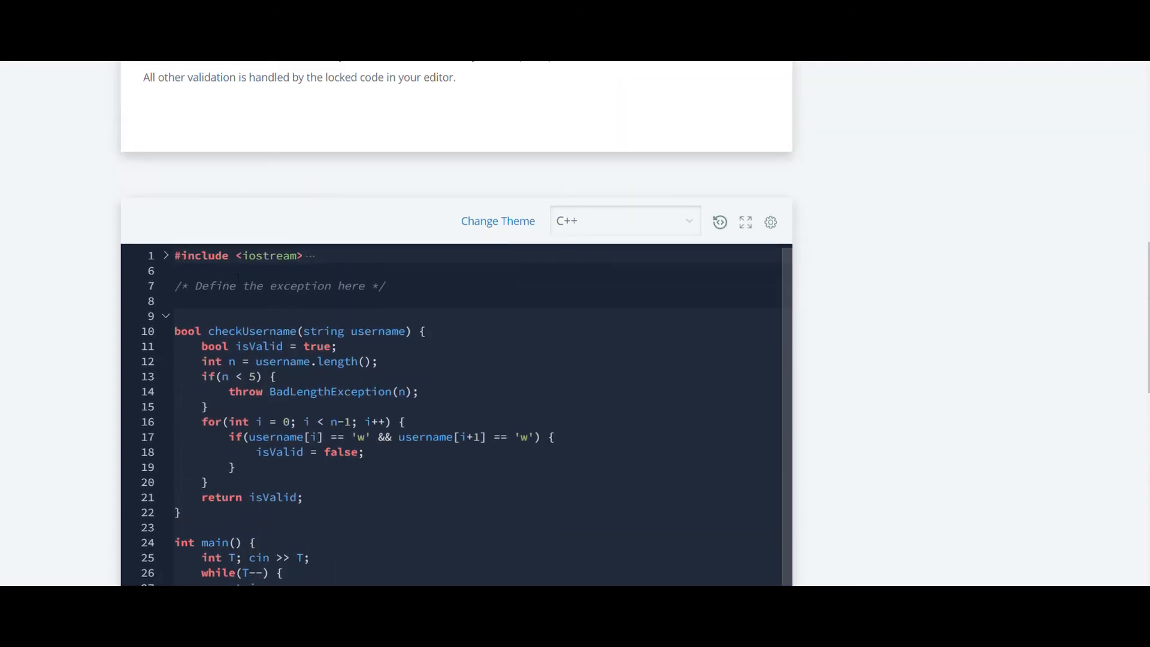
- Write class BadLengthException with private: int num; in the C++ editor
text(c)
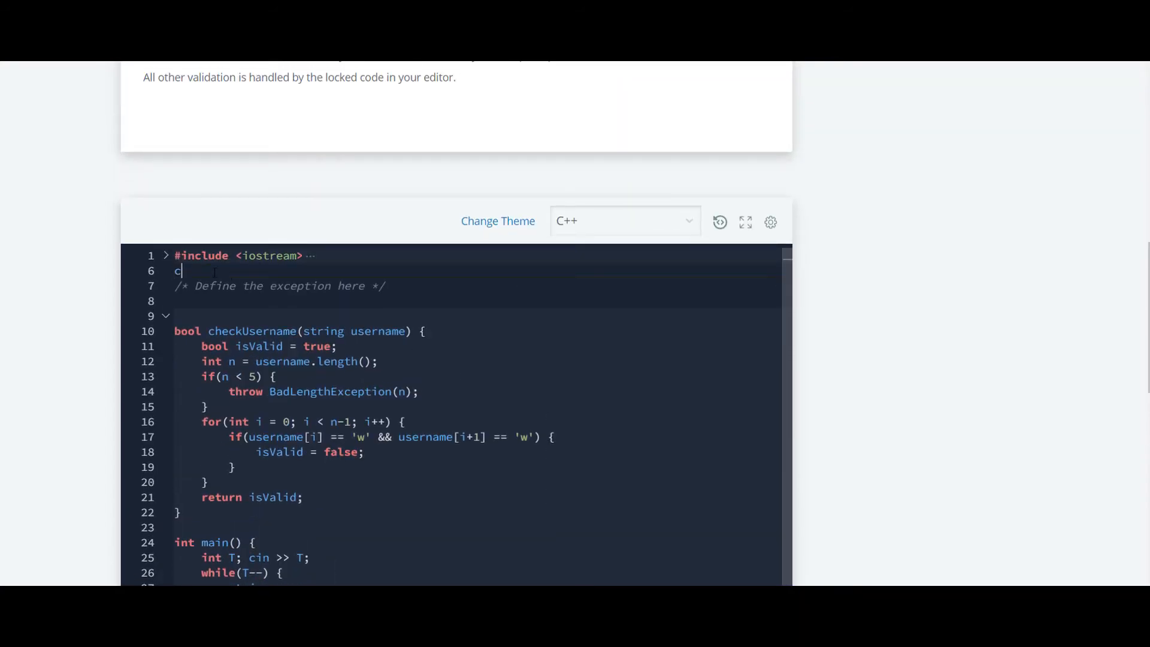
text(lass)
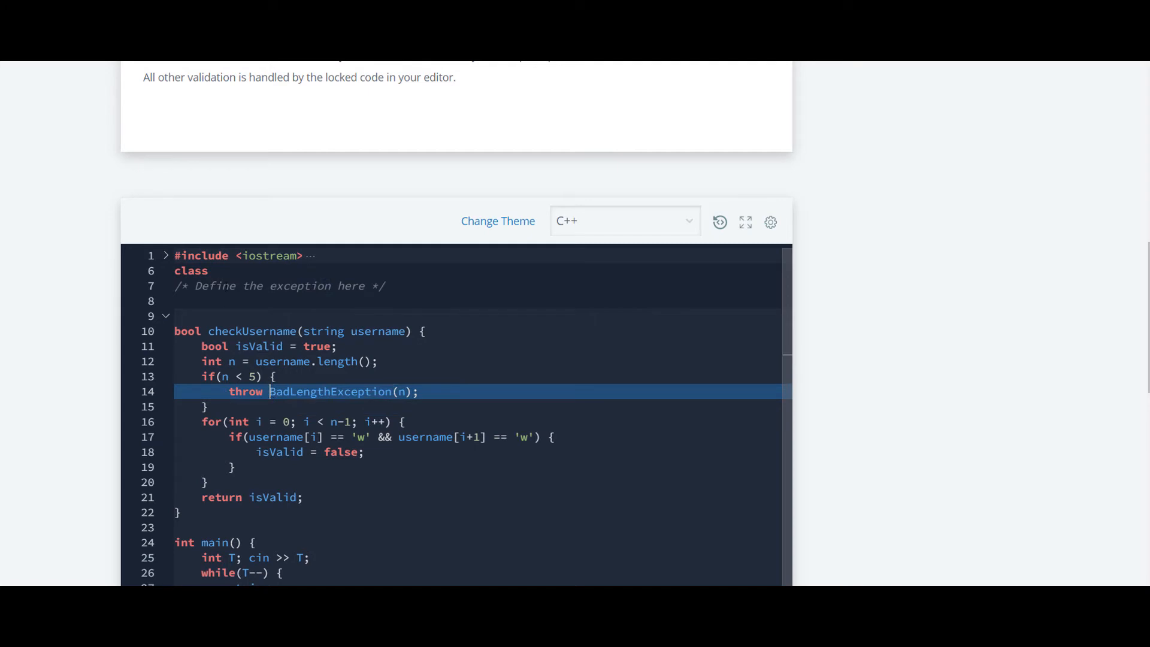
text(BadLengthException{)
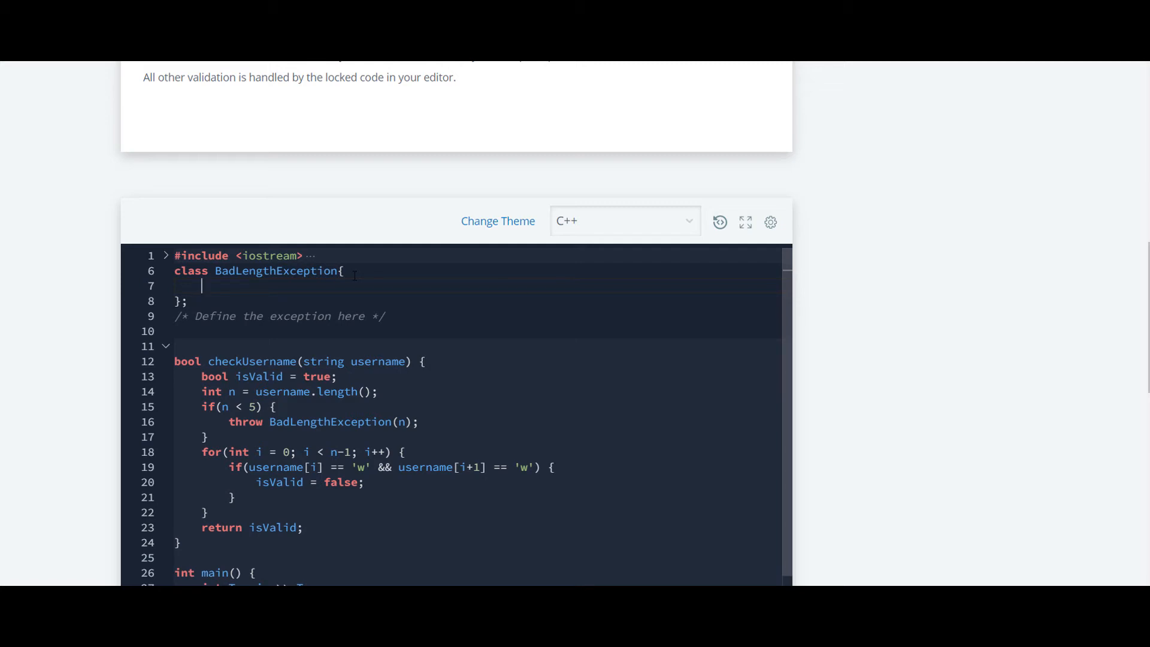
text(priv)
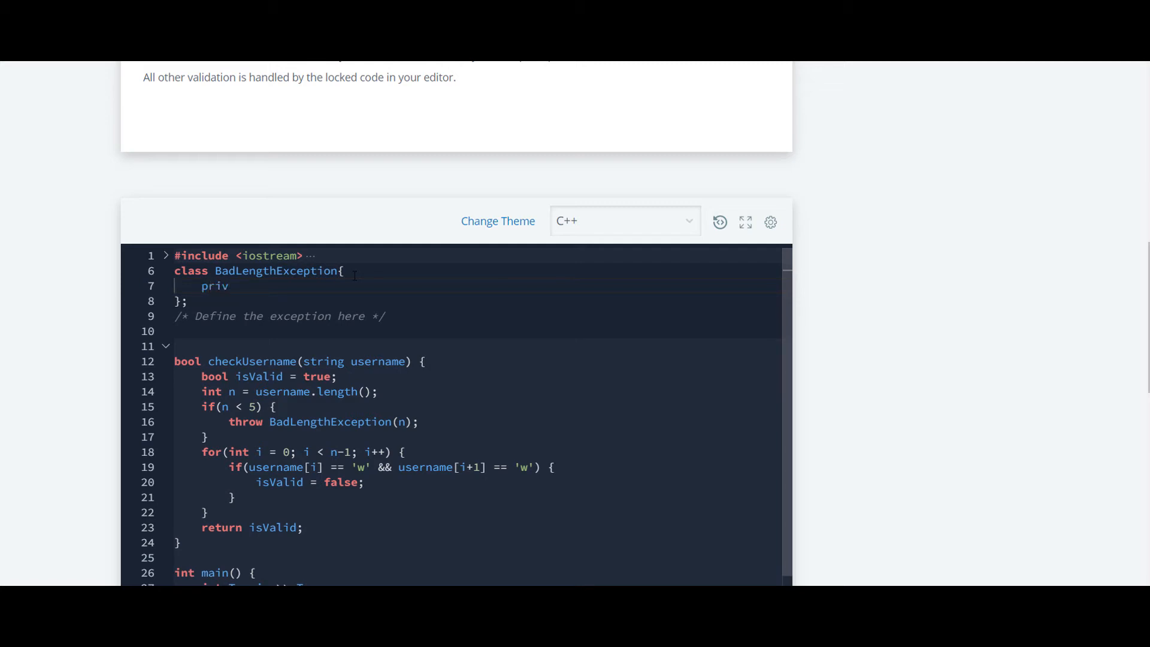
text(a)
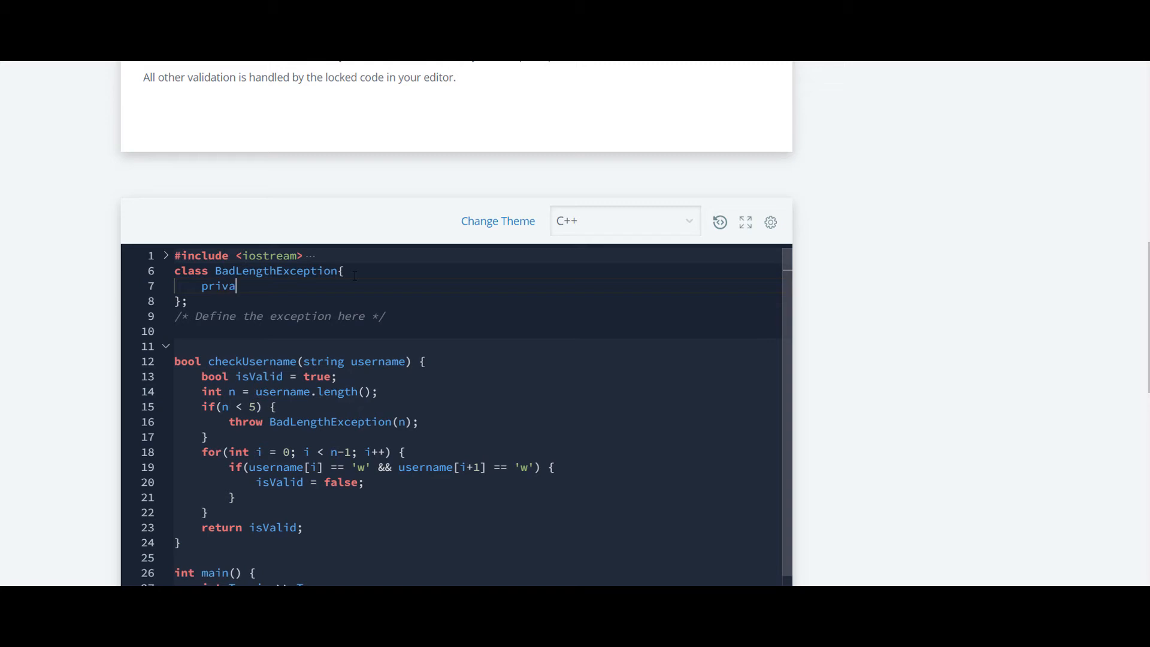
text(te:)
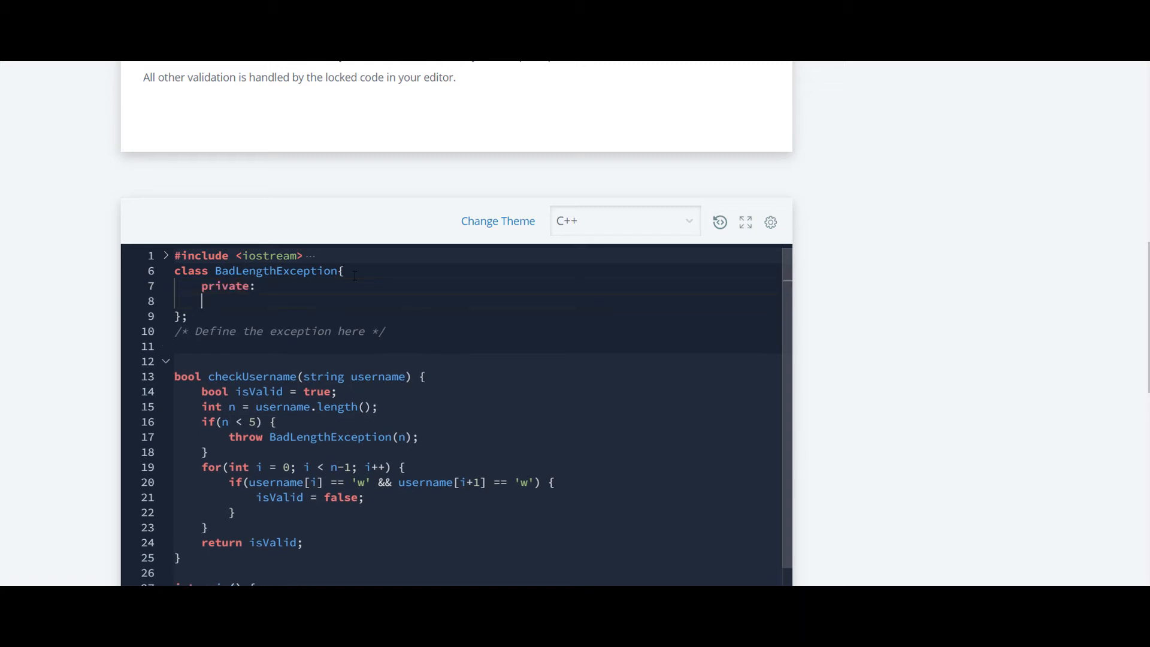
text(IN)
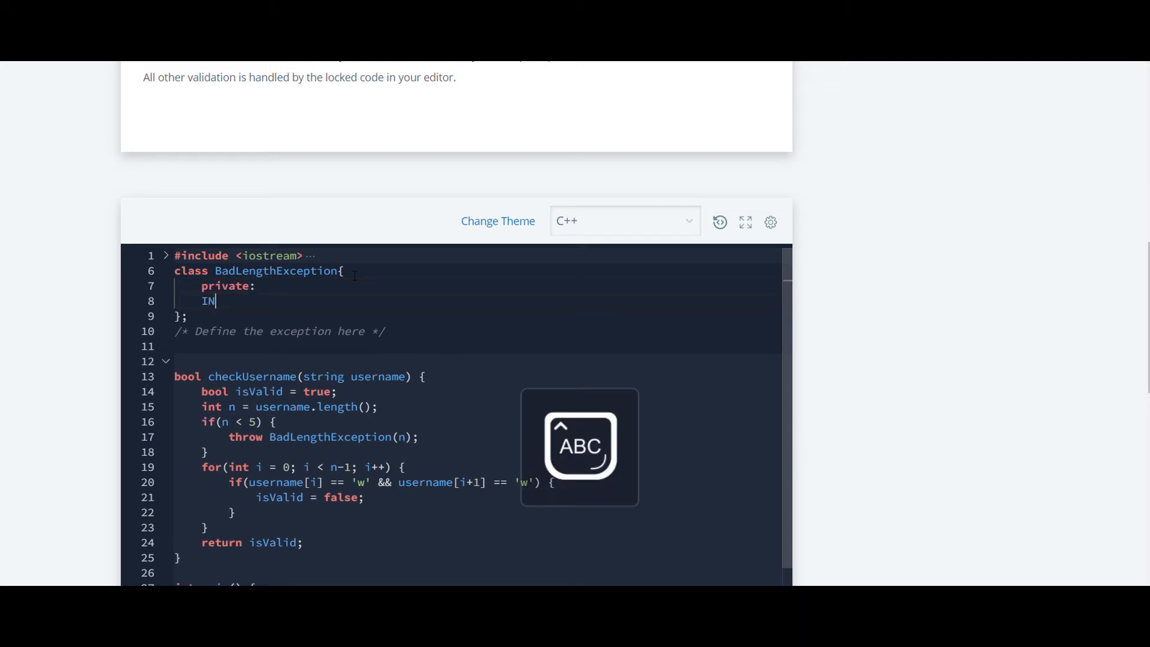
key(Backspace)
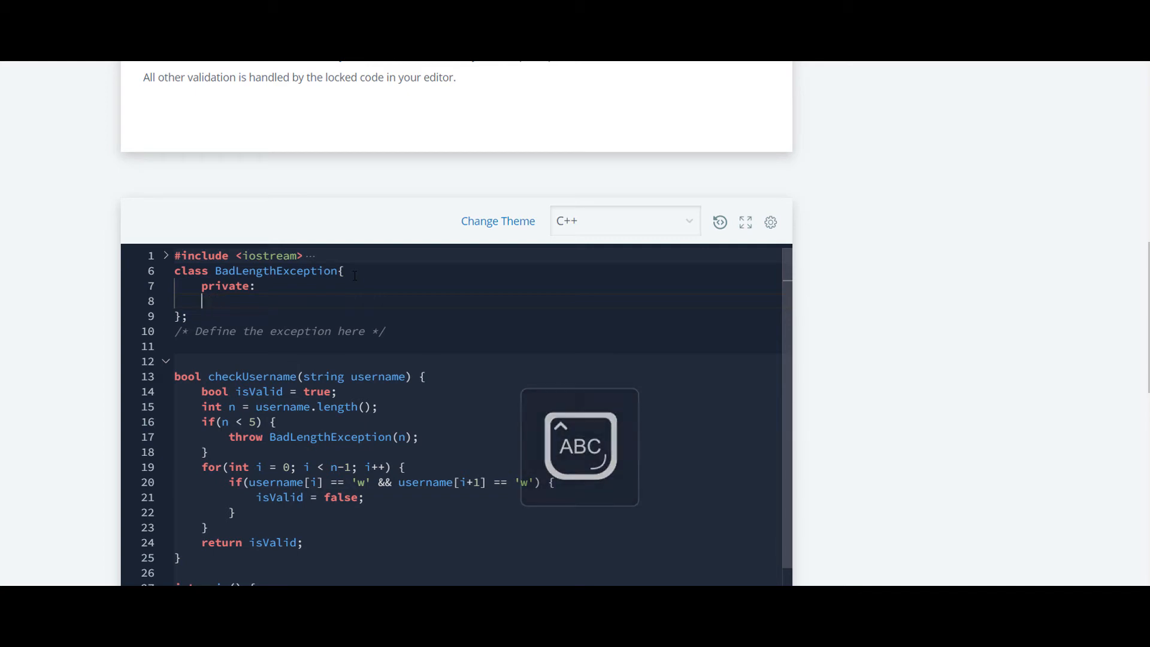
text(int n)
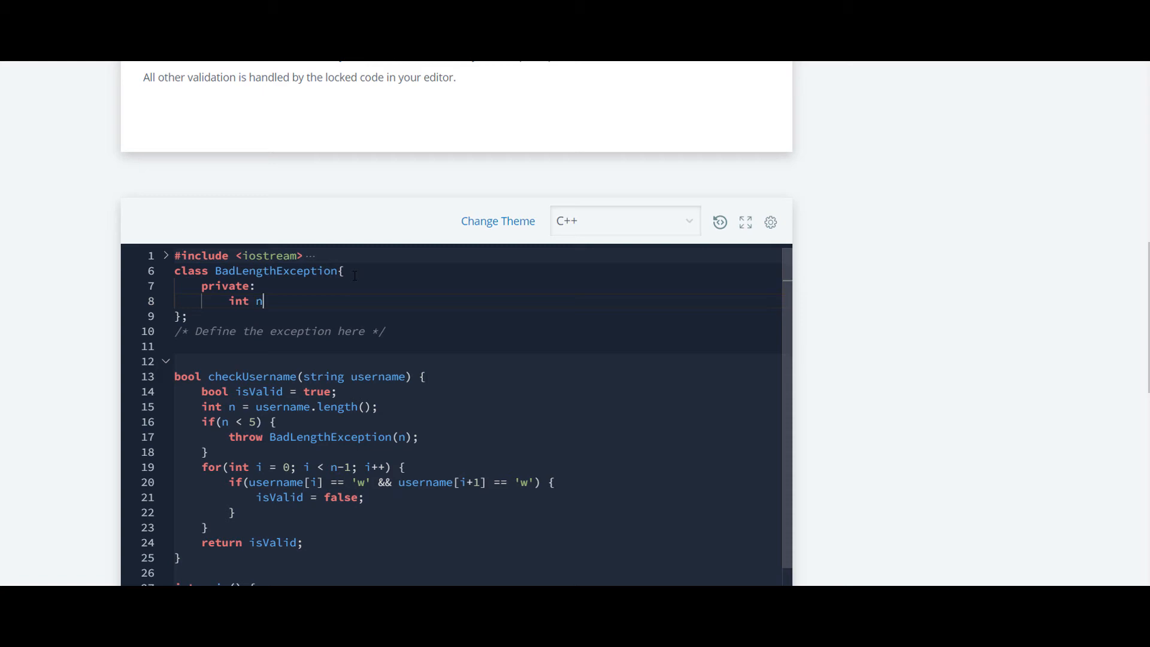
text(um;)
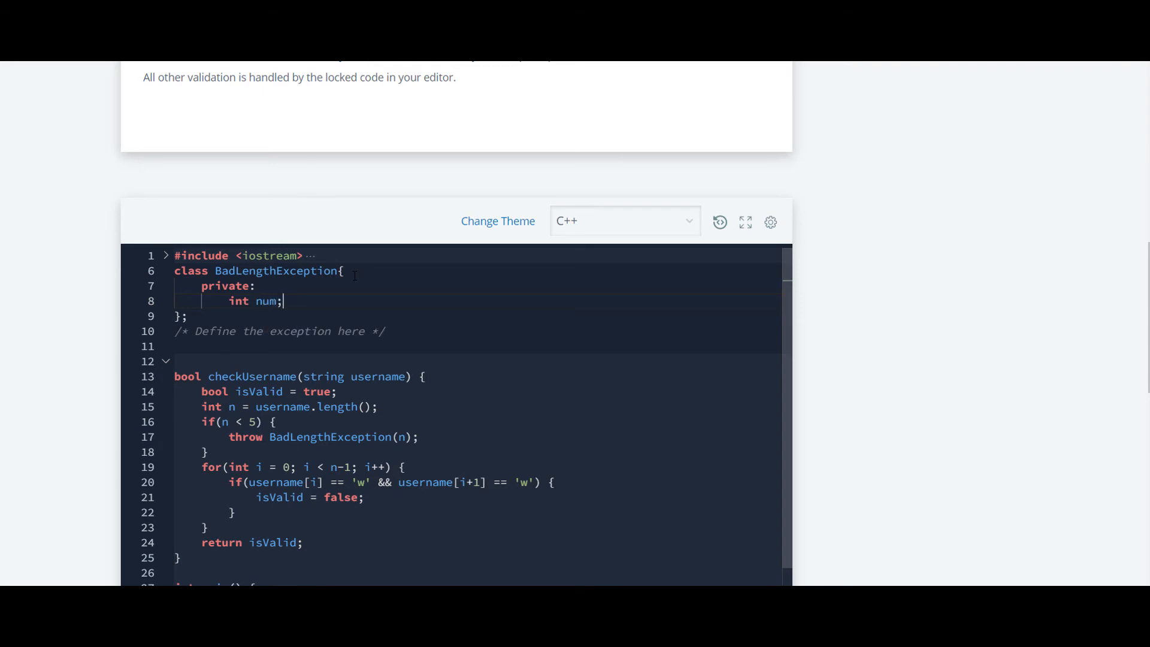
key(enter)
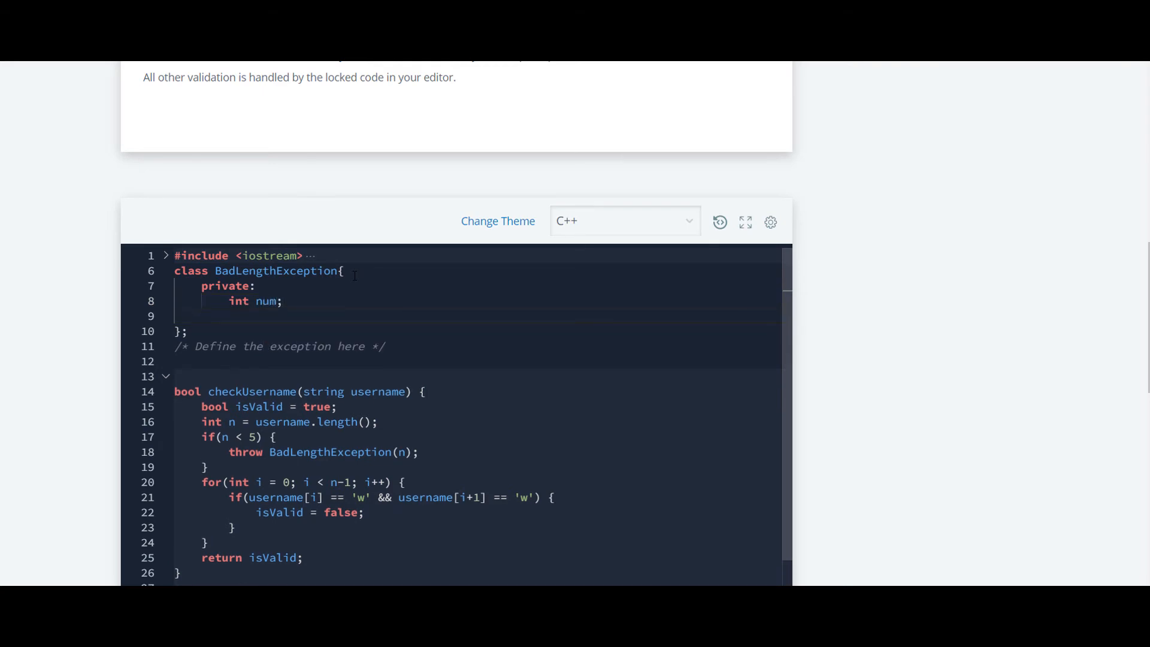
- Add a public: access label below the num member
click(205, 316)
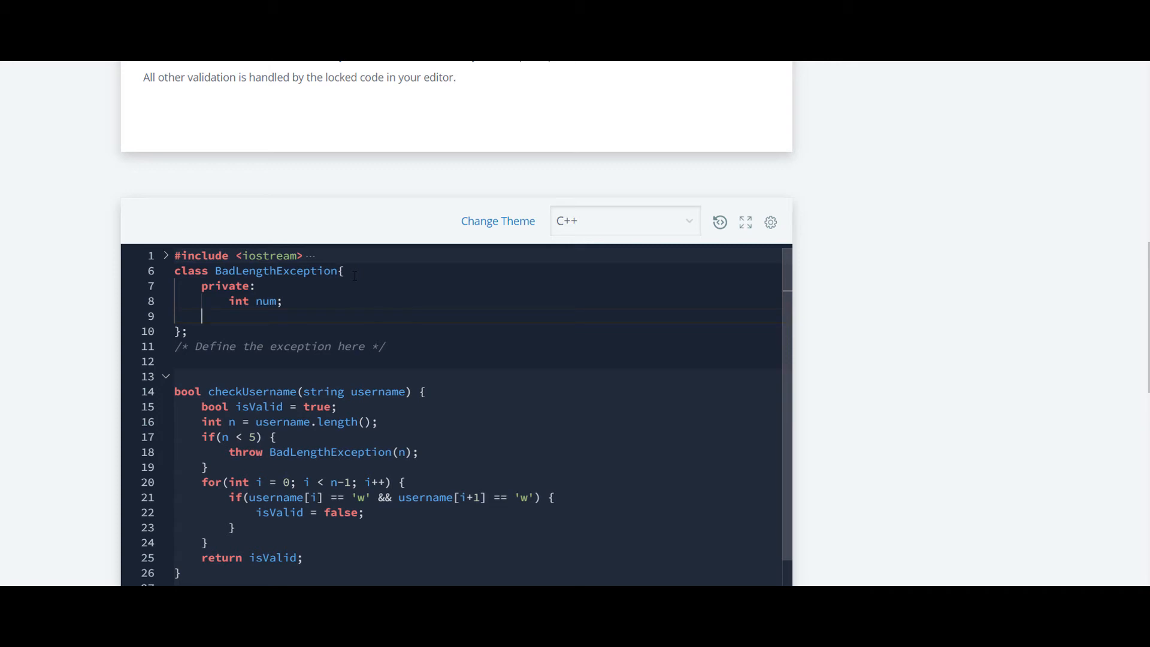
text(p)
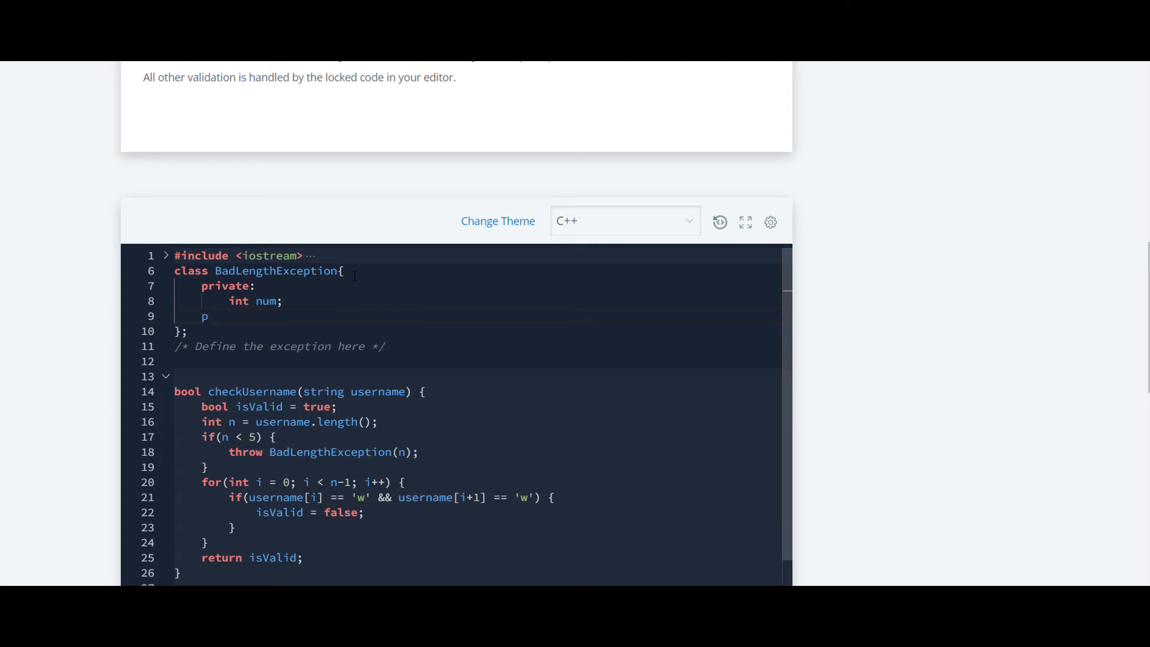
text(ublic:)
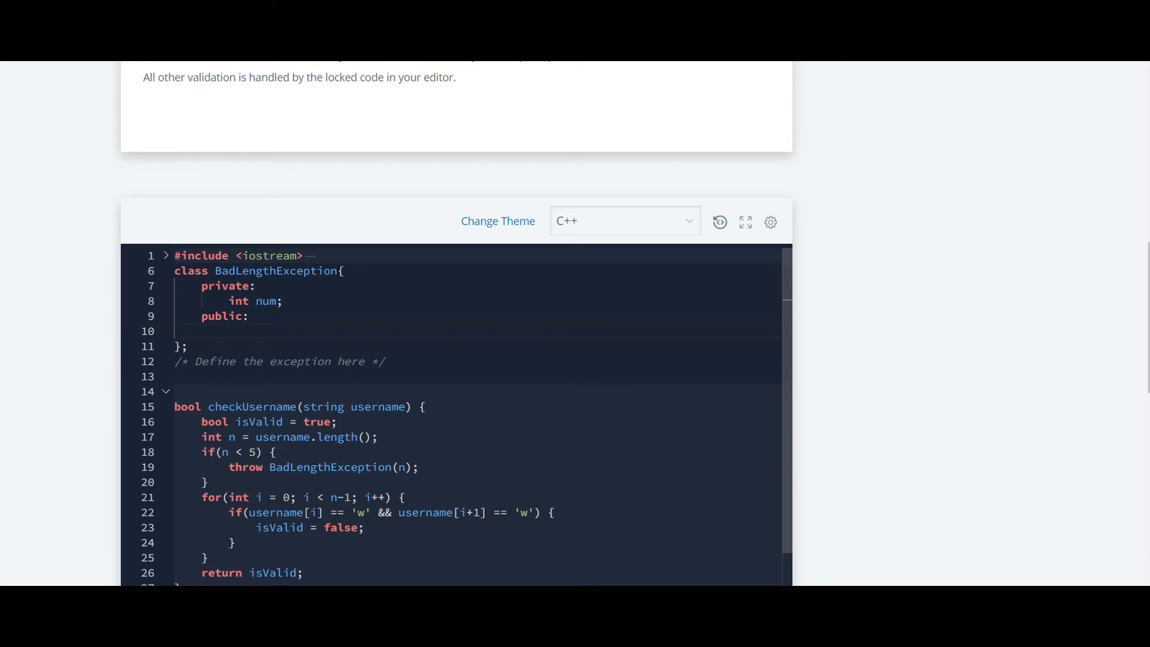
double_click(275, 271)
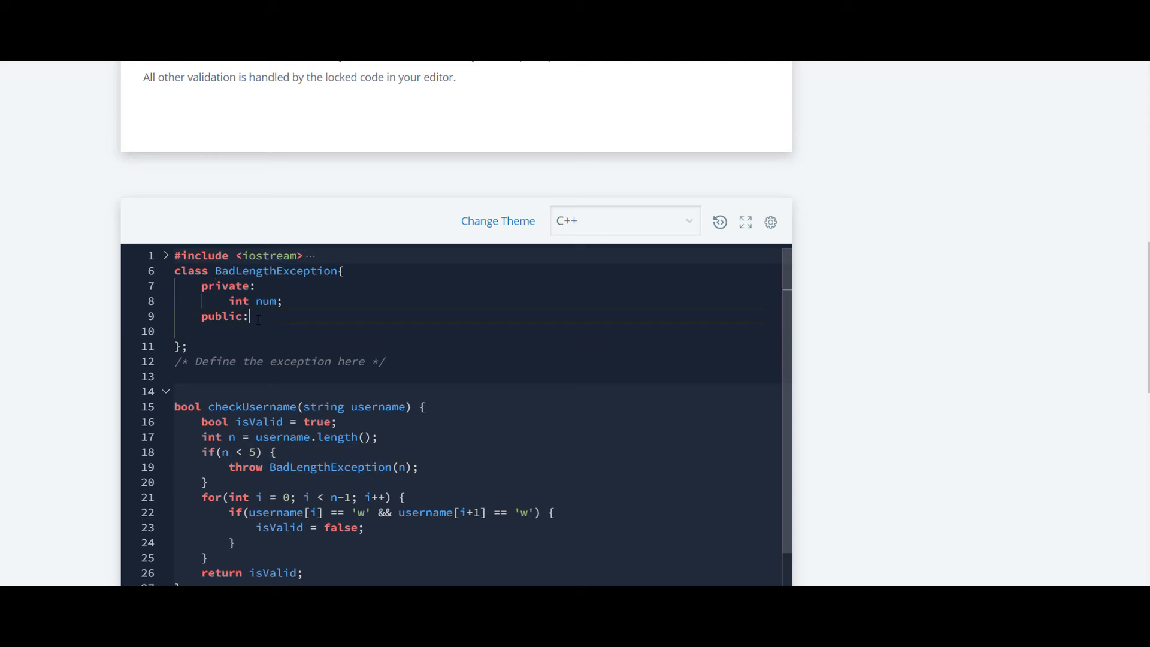
- Write the constructor BadLengthException(int n) { this->num=n; }
text(BadLengthException)
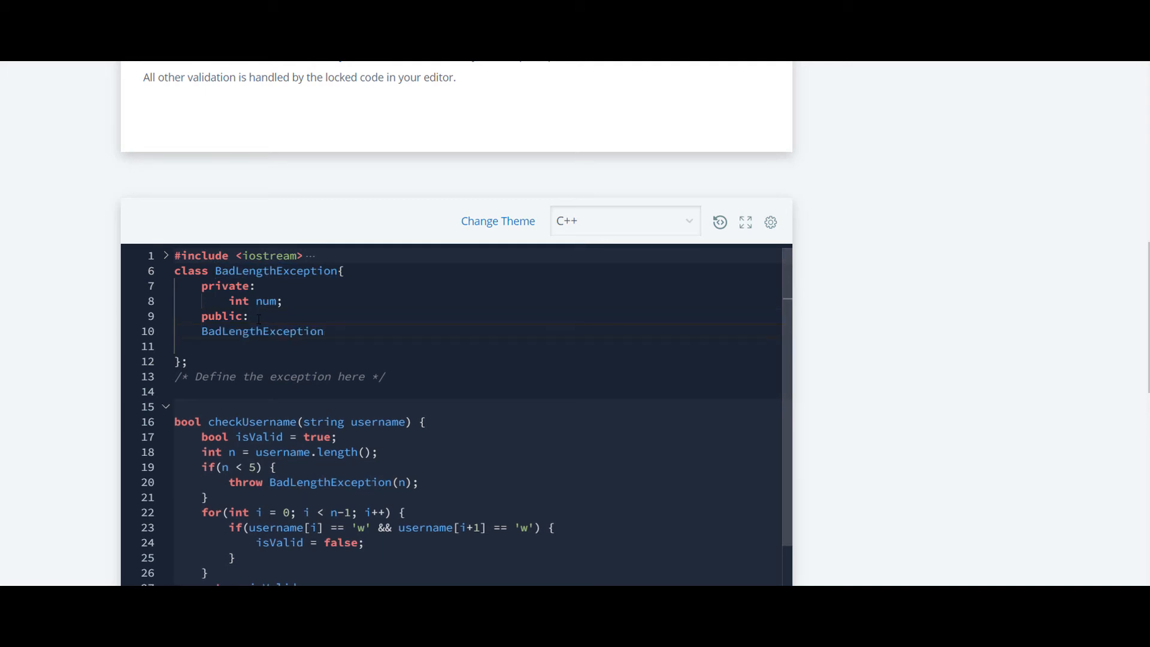
text(())
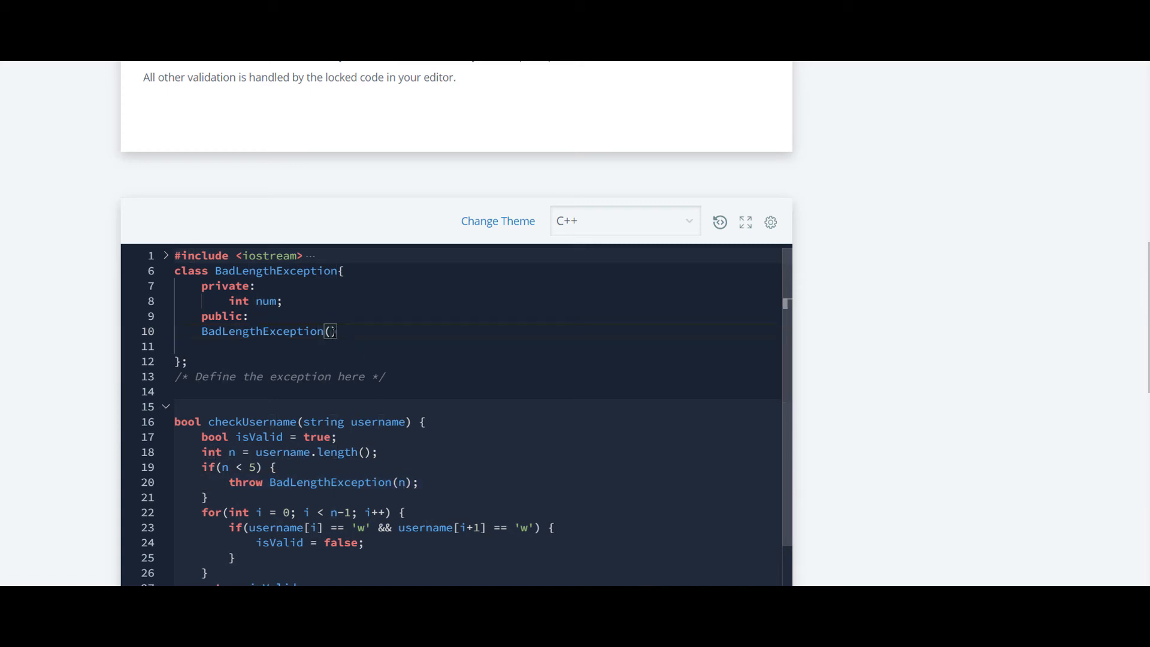
text(int)
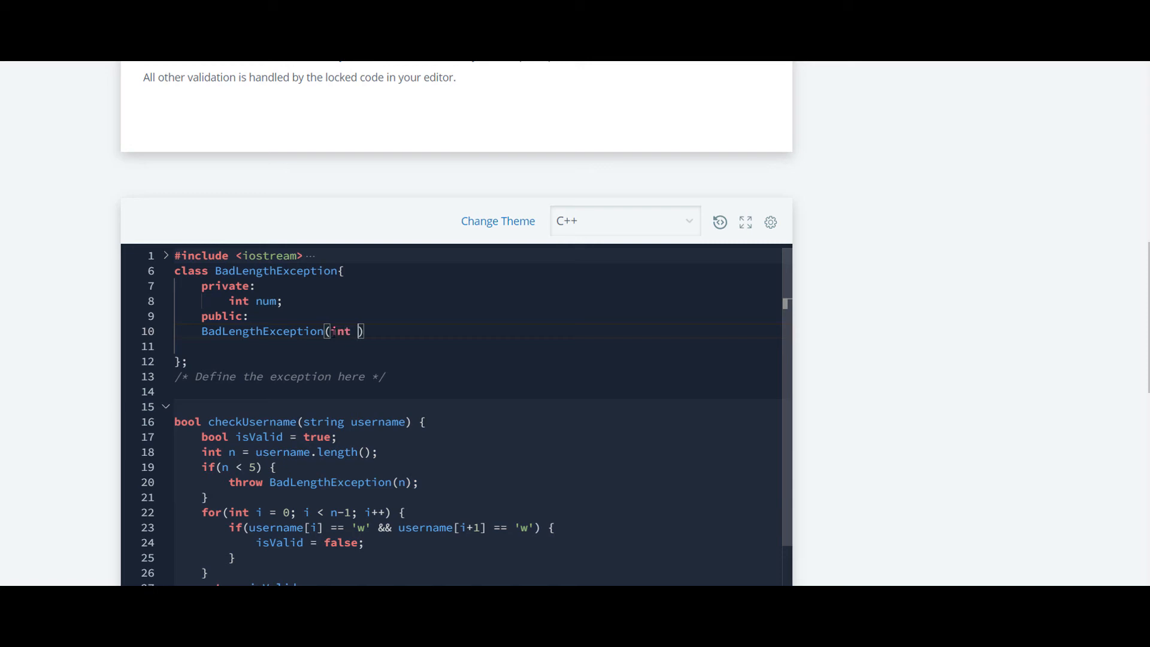
text(n)
click(476, 346)
text({)
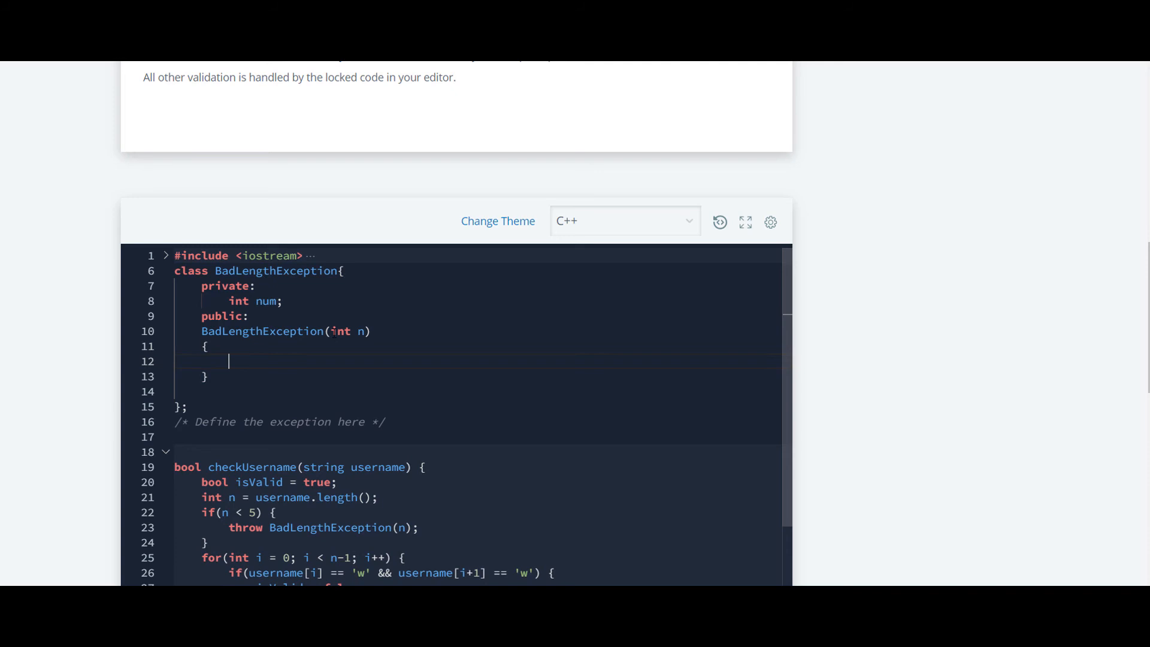
text(num)
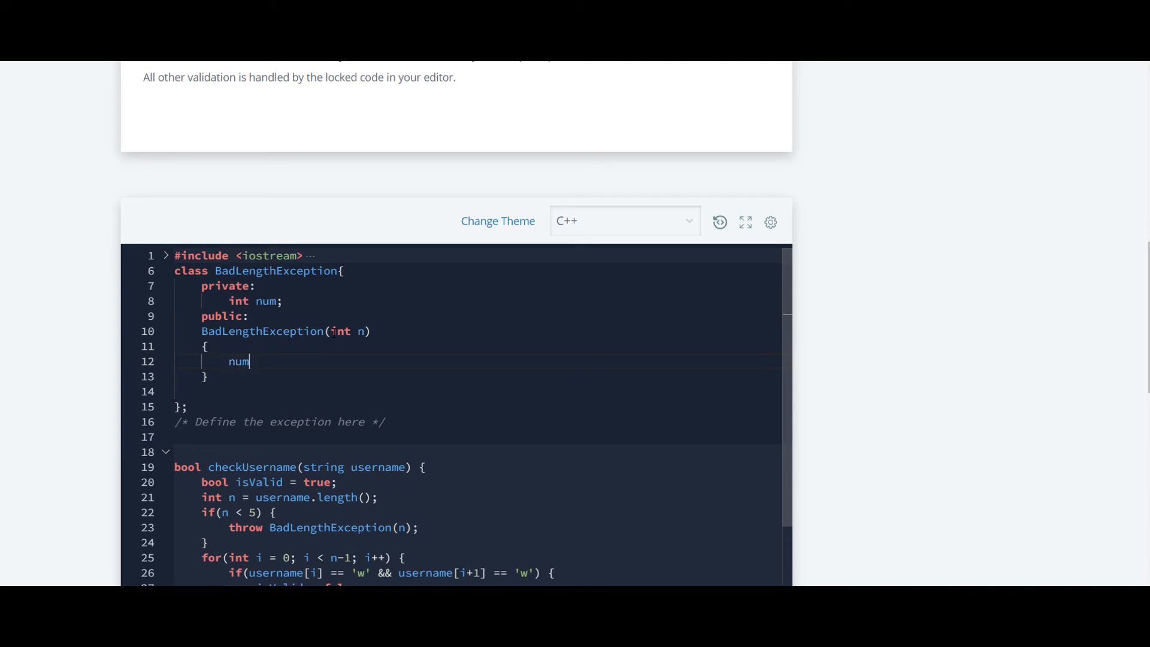
text(=n)
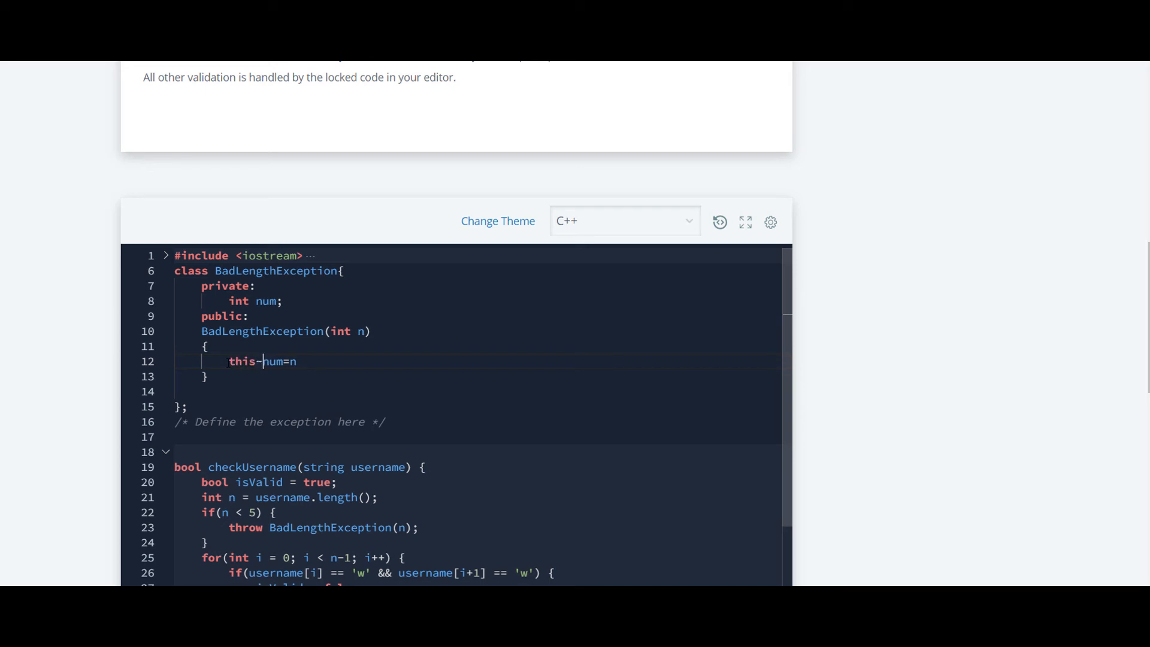
text(>)
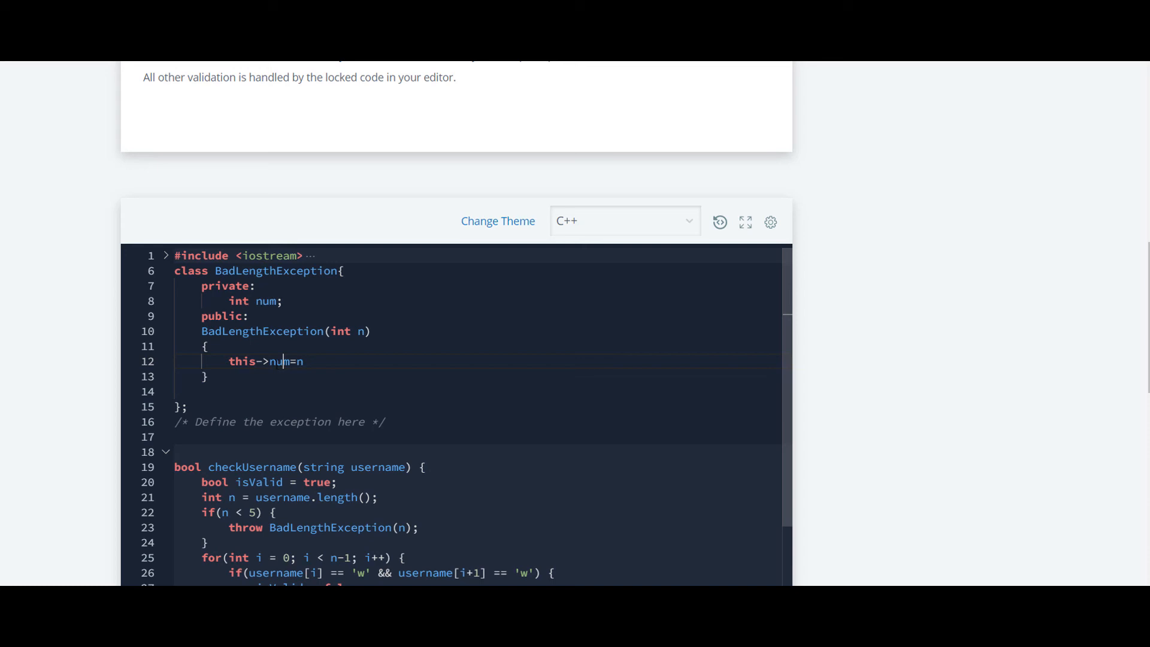
text(;)
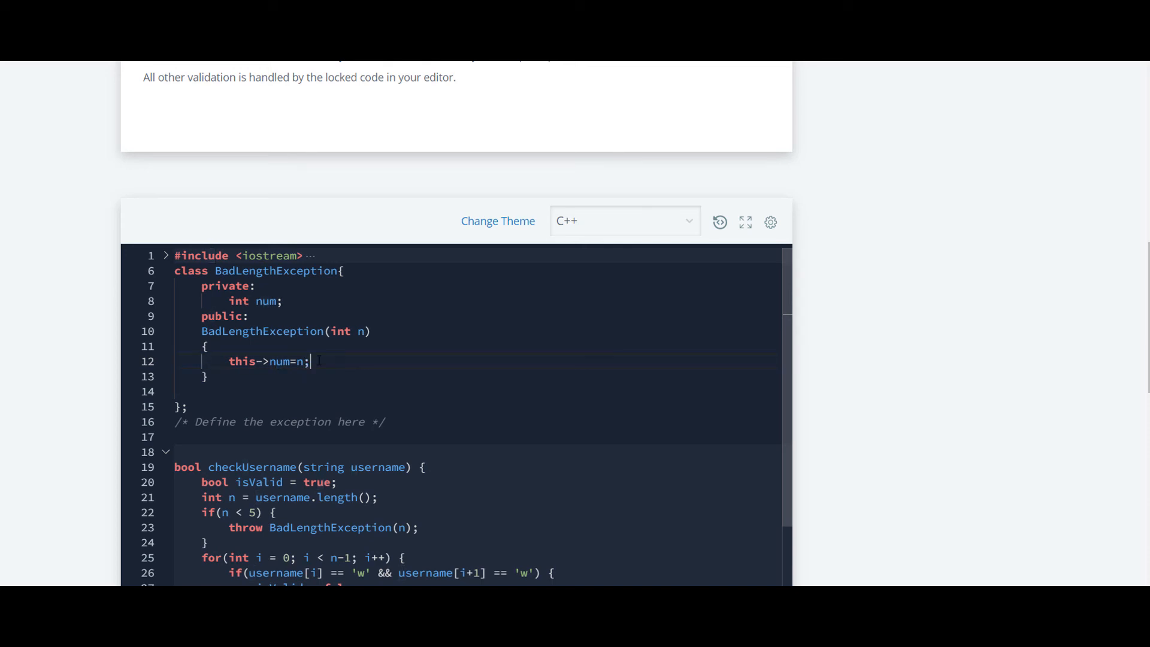
double_click(241, 360)
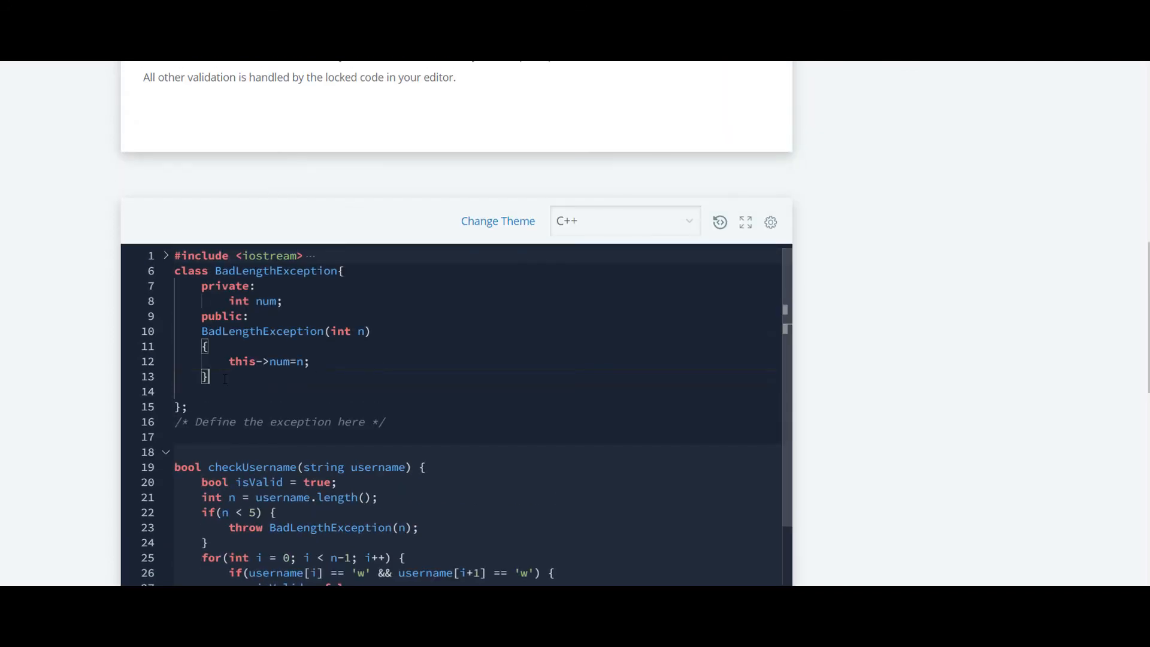
- Add the method int what() { return num; } below the constructor
key(Enter)
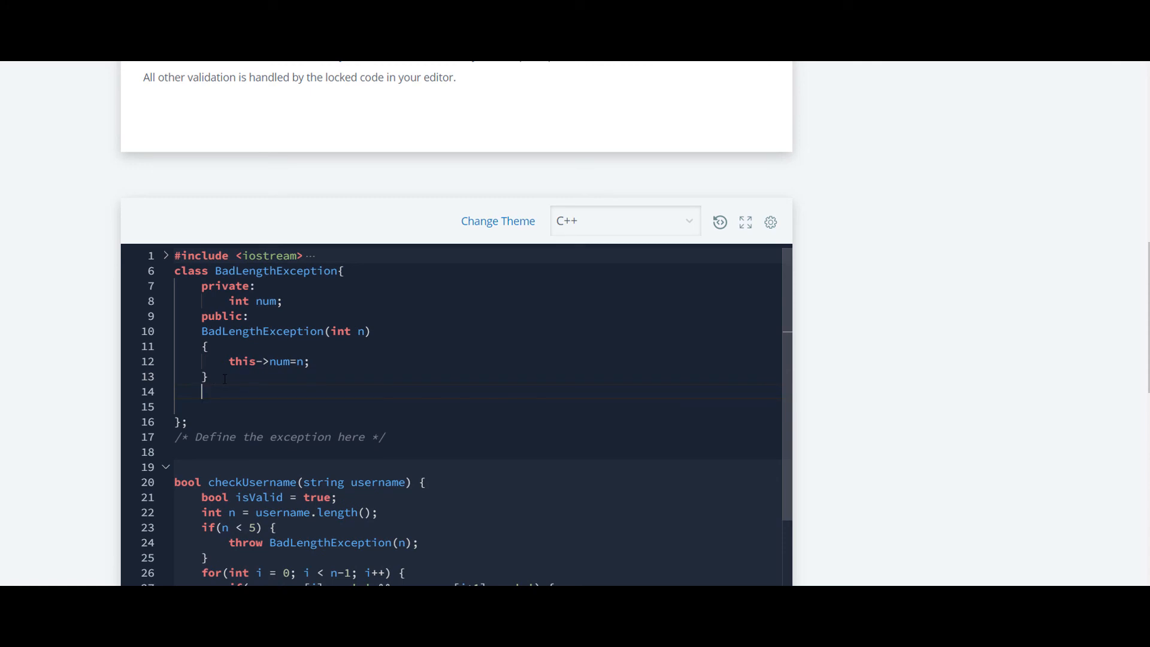
text(what)
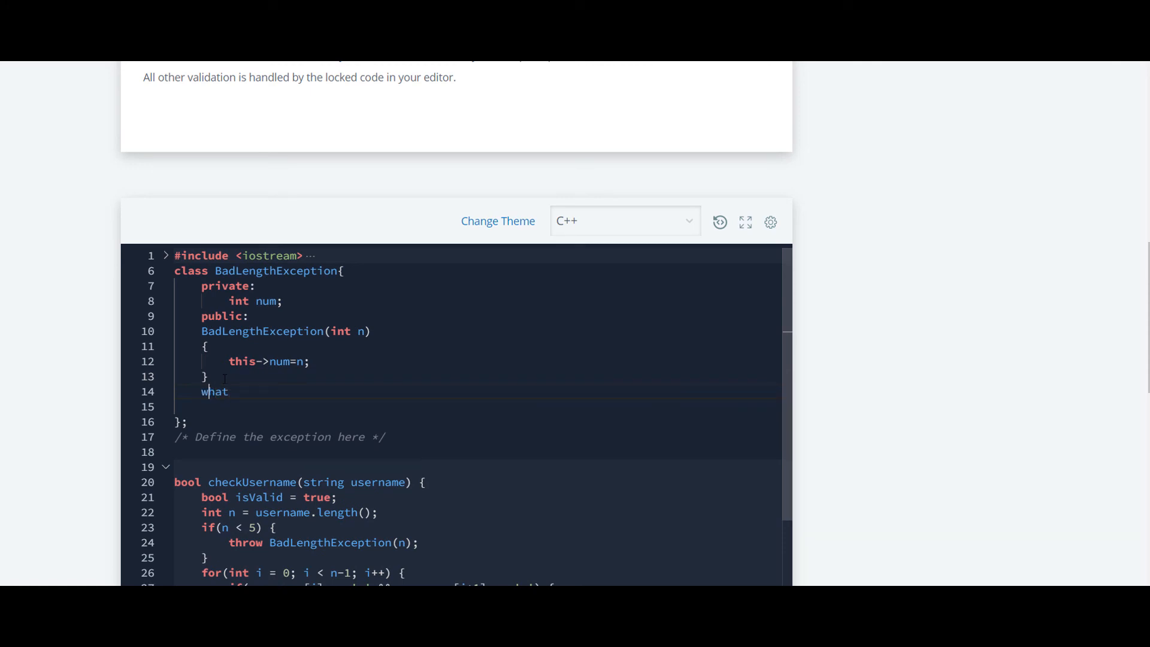
text(int)
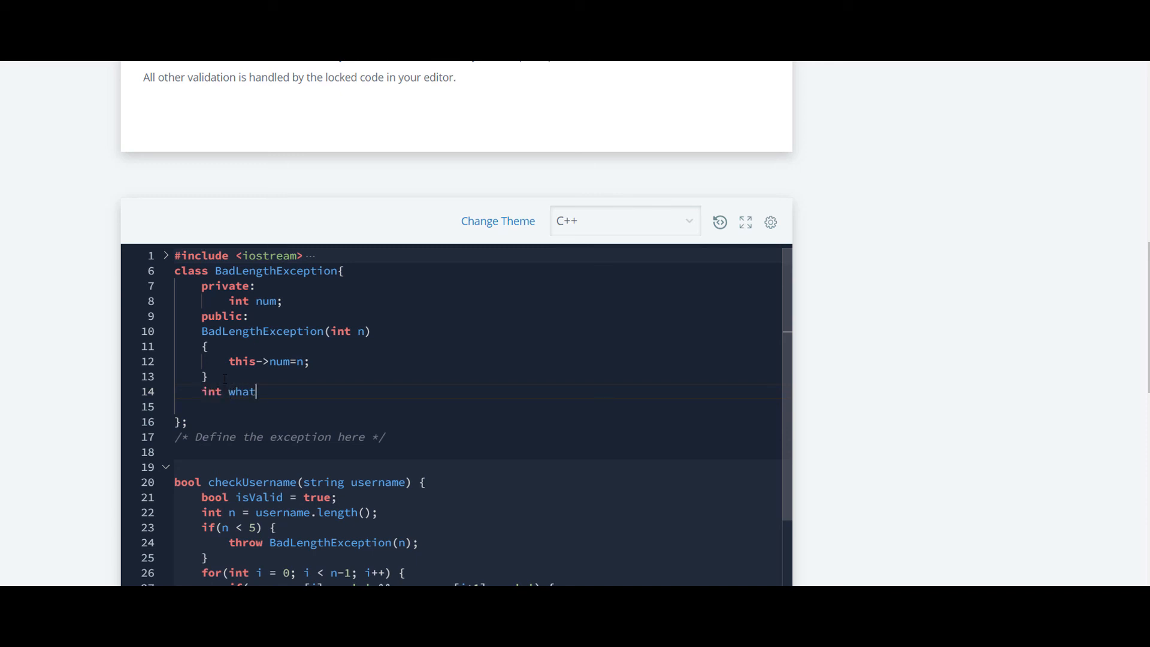
text(())
text(return )
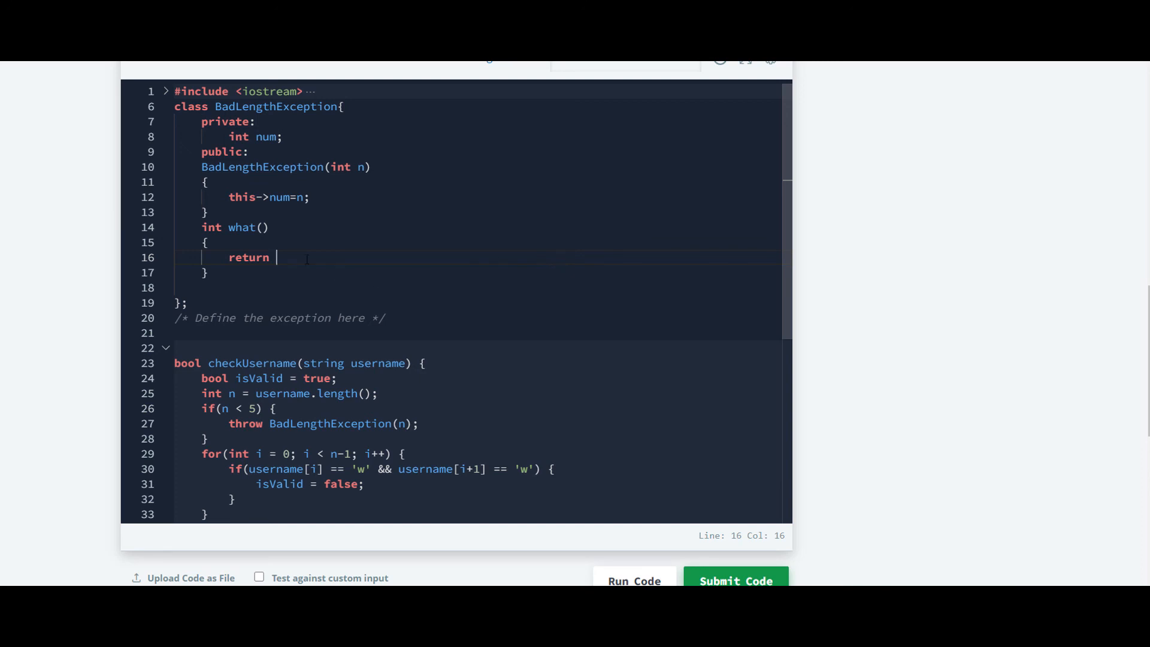
text(num)
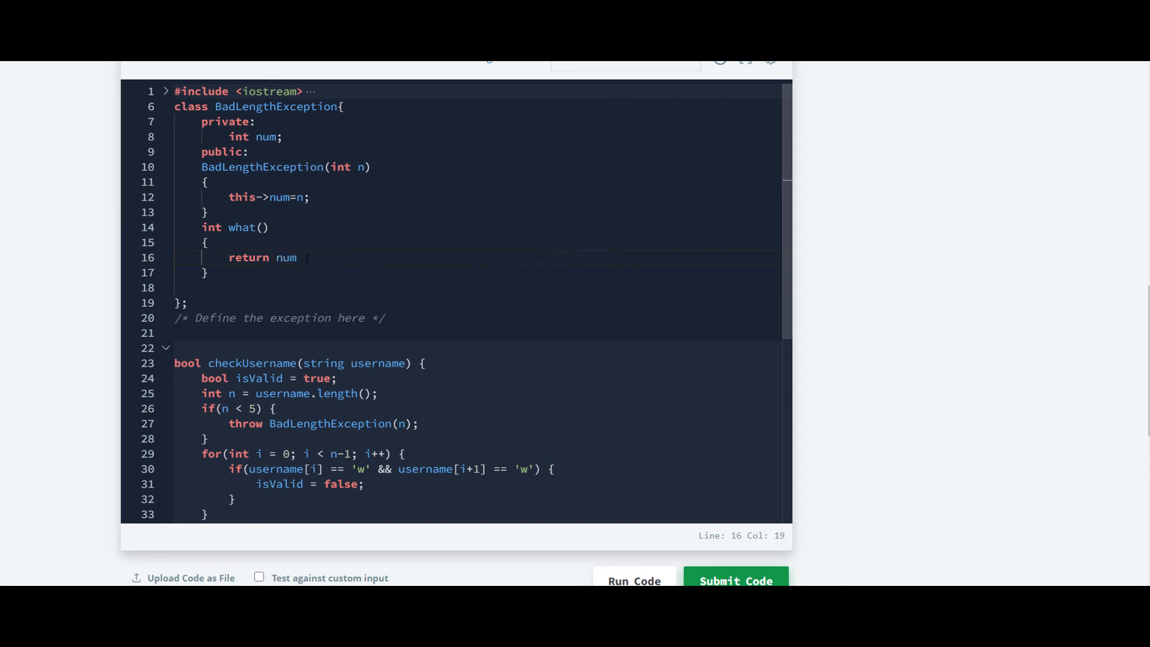
text(;)
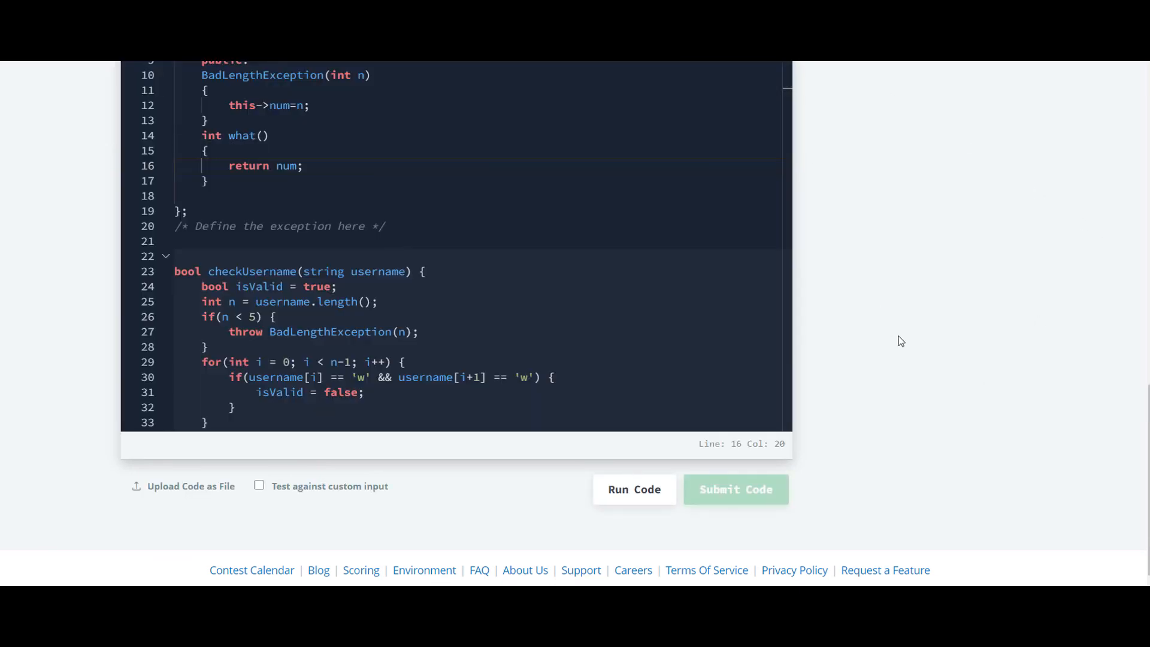
- Submit the solution and confirm test case 0 reports Success with a Congratulations banner
click(734, 489)
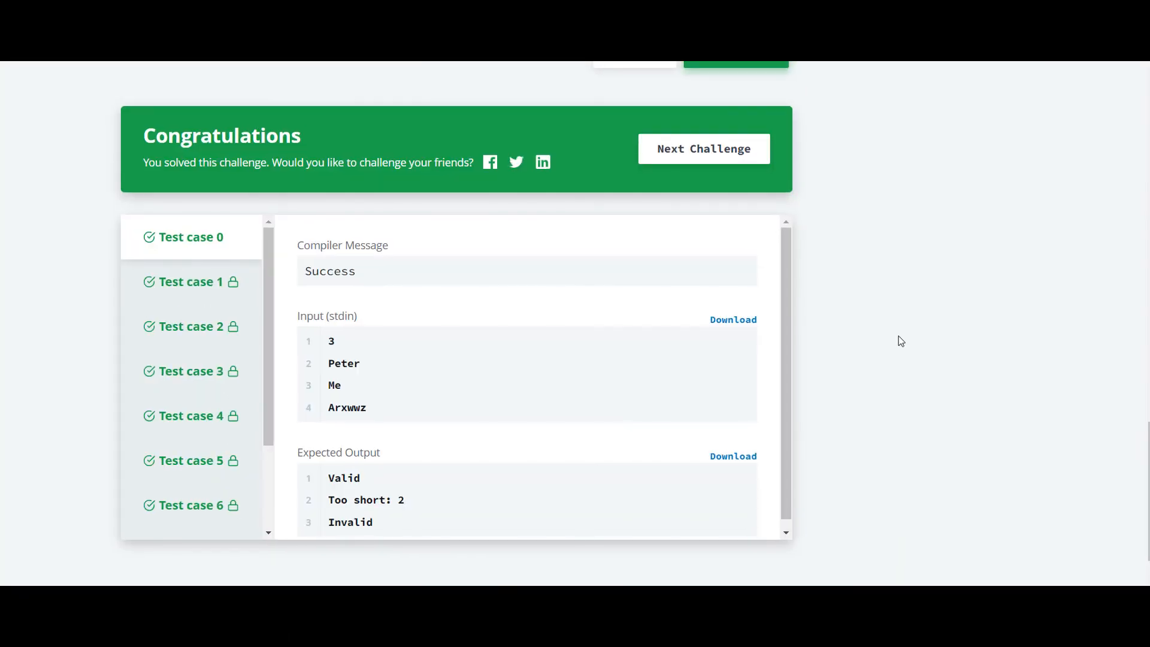